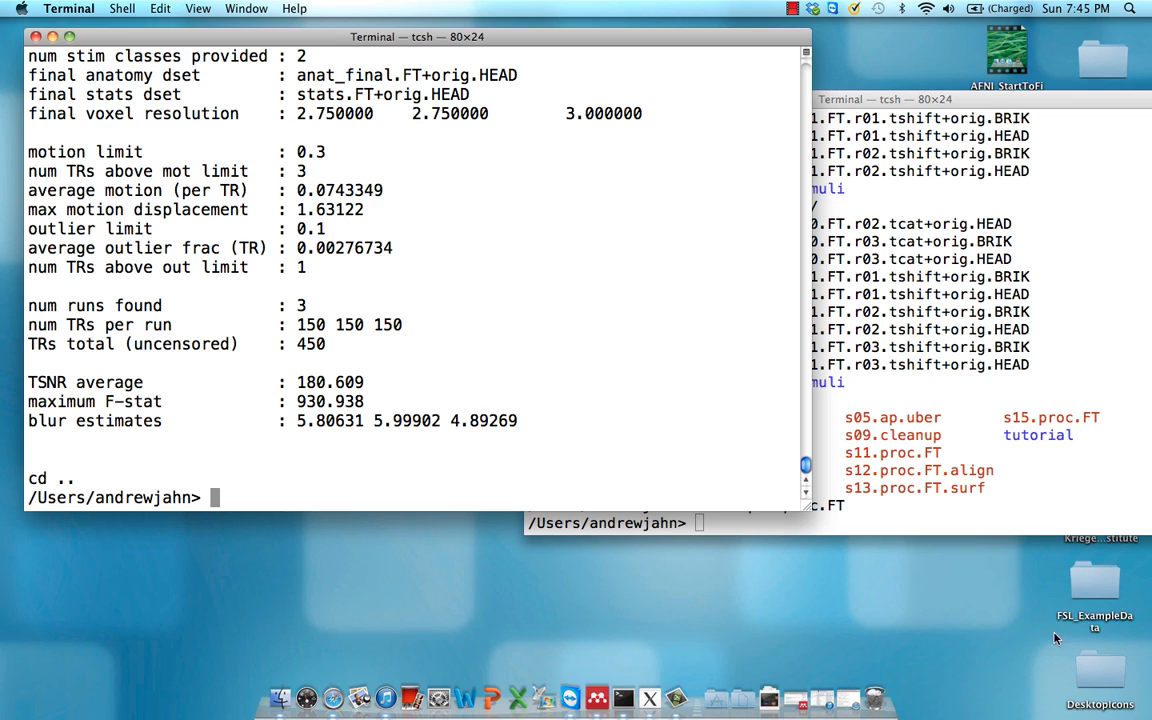
mouse_move(516, 358)
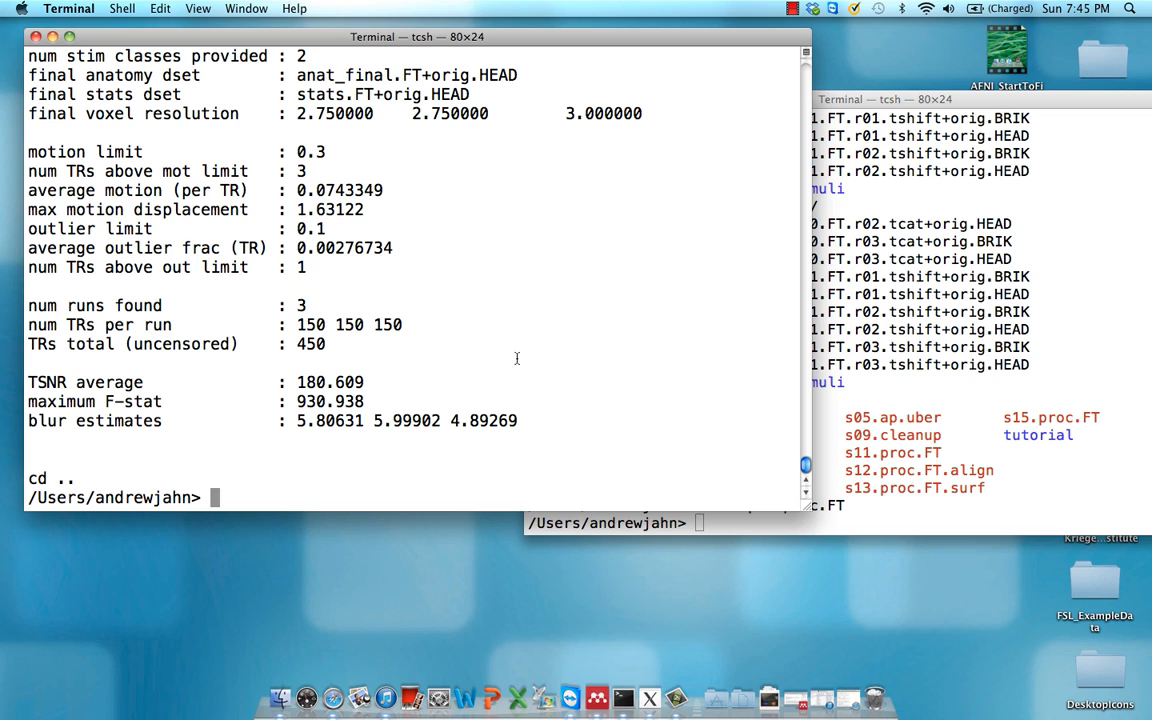
mouse_move(408, 188)
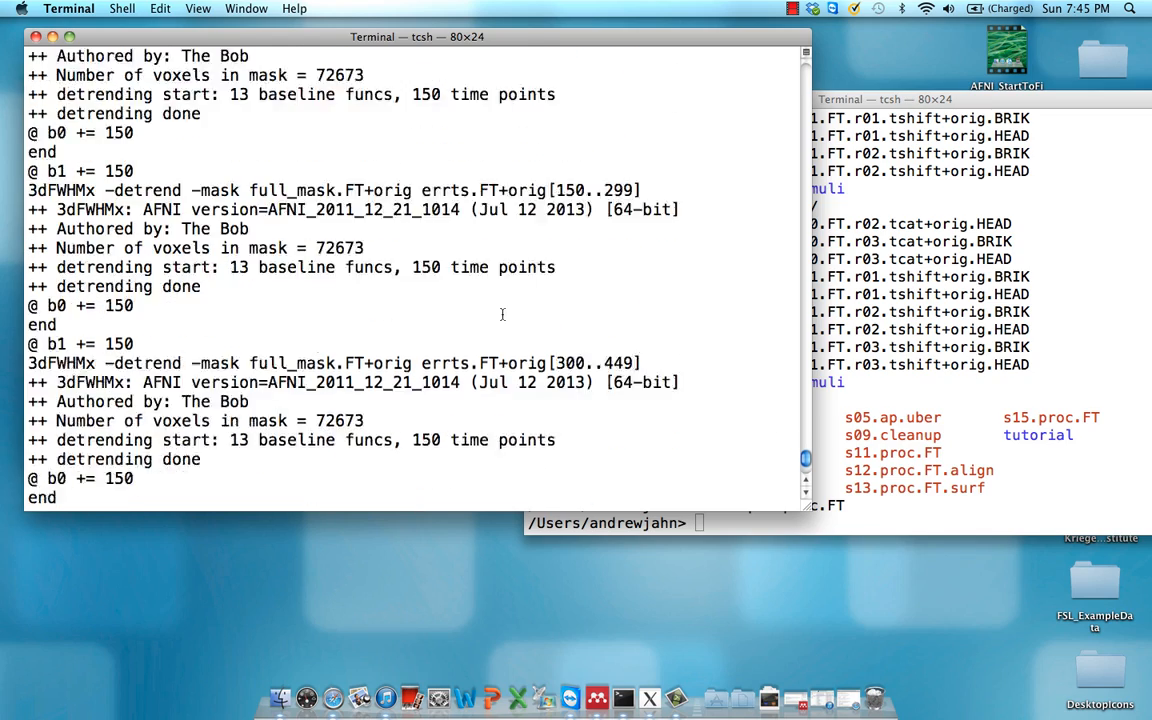
List the FT datasets, view output.proc.FT, change into FT and launch afni
type("ls")
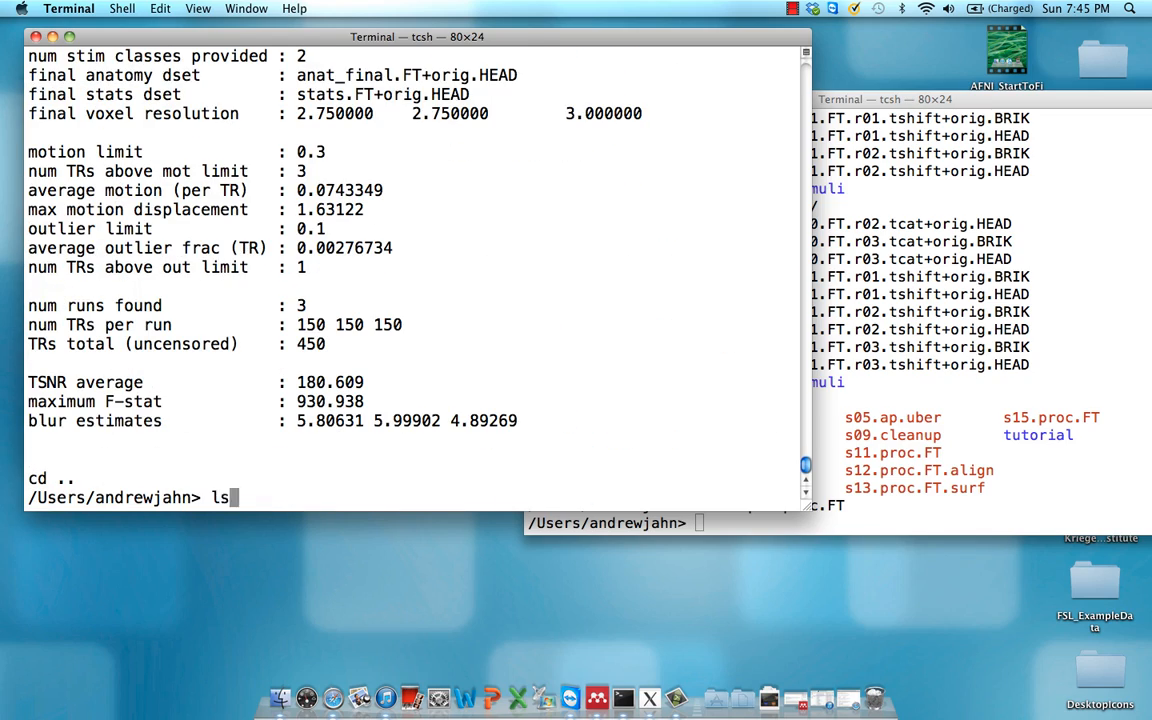
type("vi output.proc.FT")
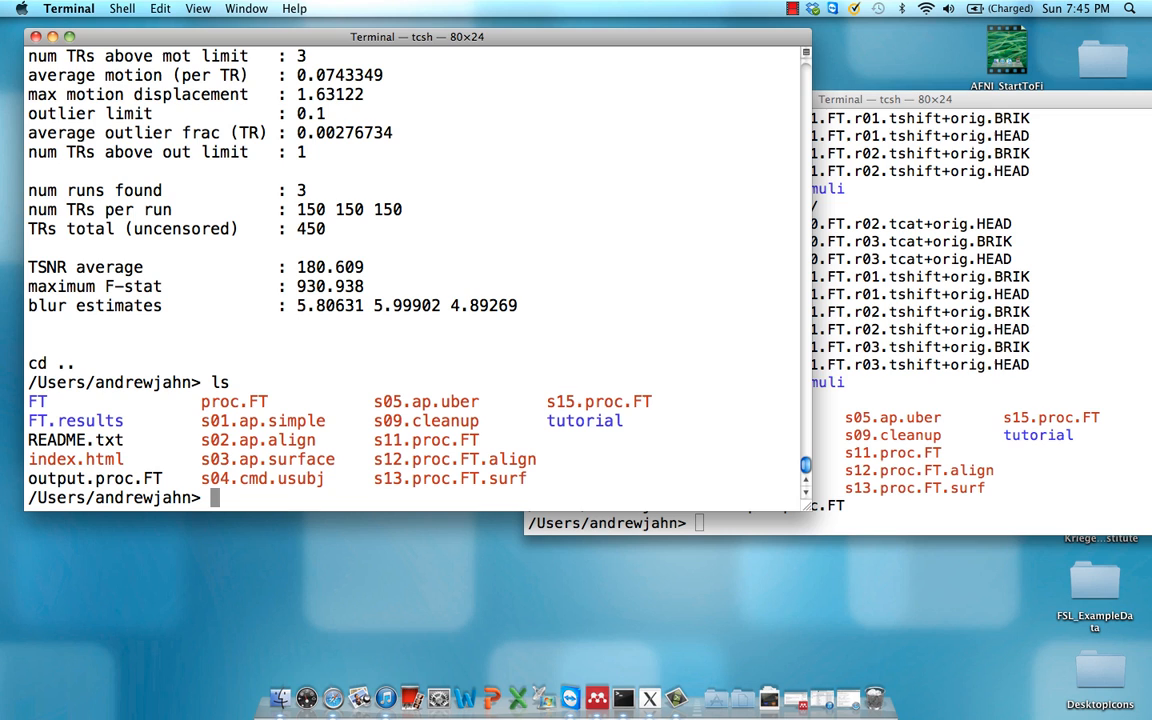
type("cd FT")
type("ls")
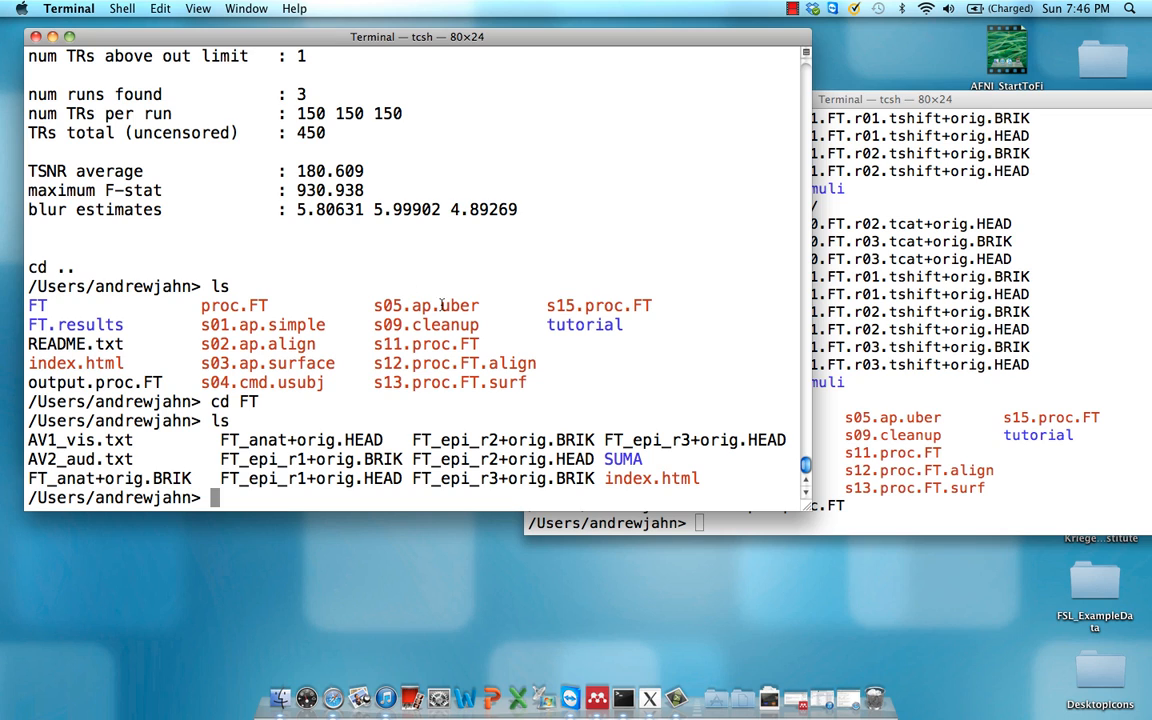
mouse_move(362, 488)
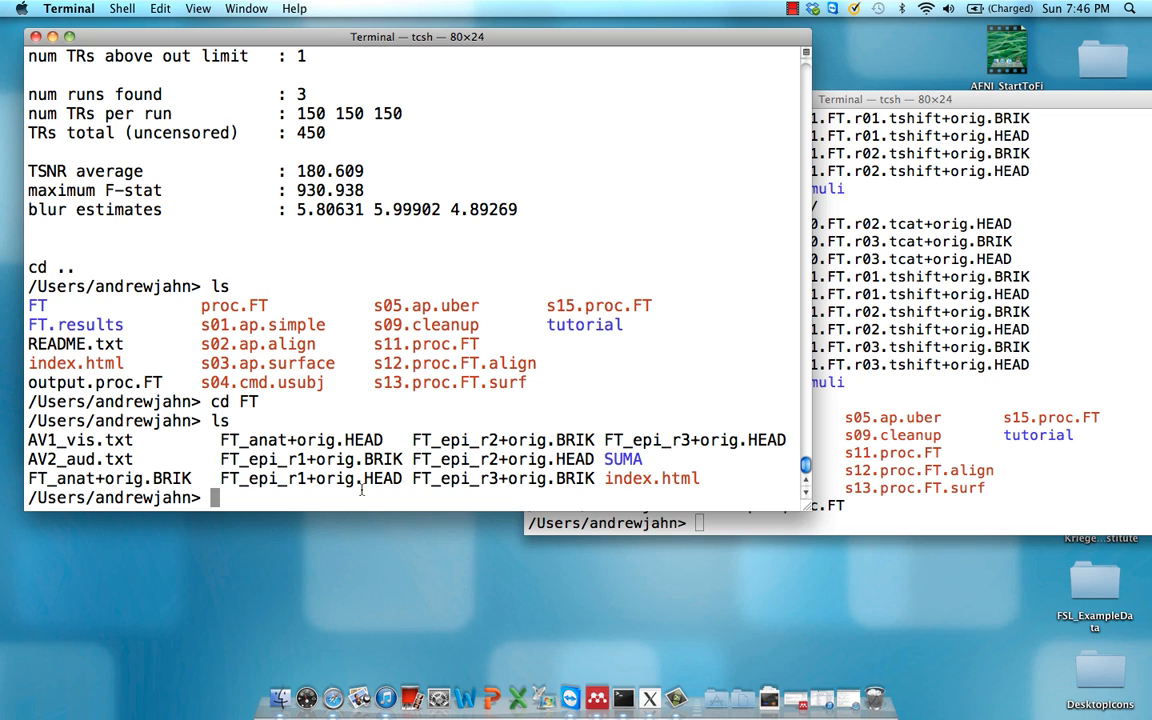
type("afni")
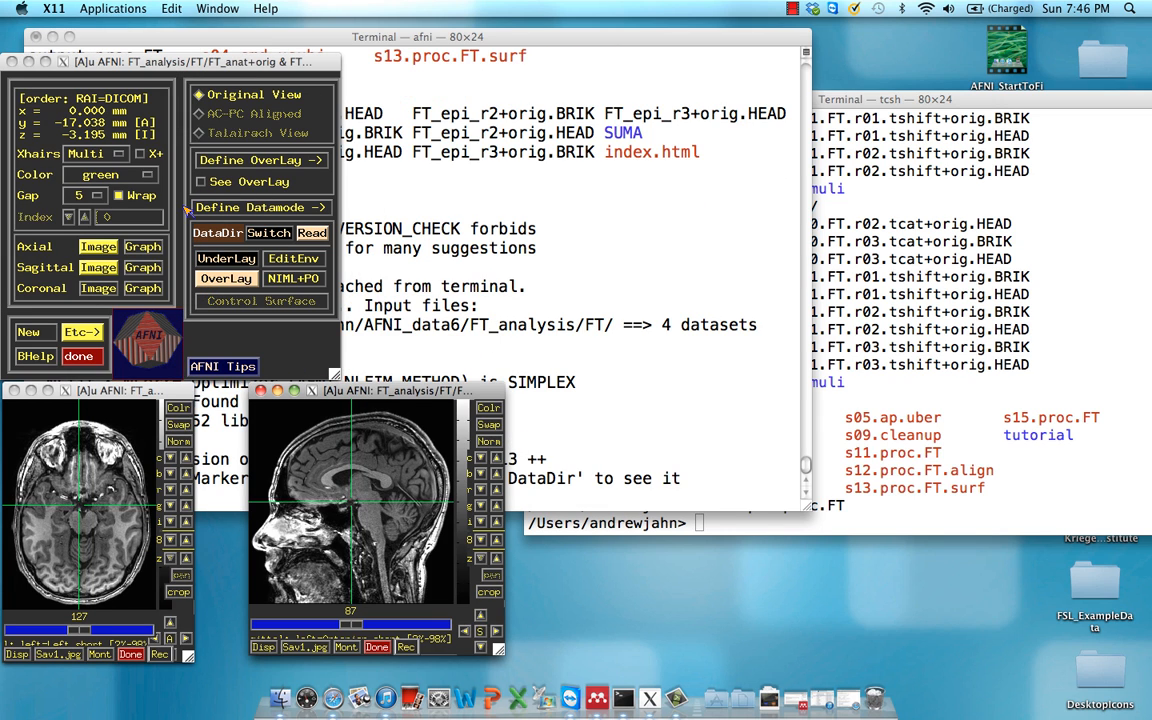
mouse_move(184, 204)
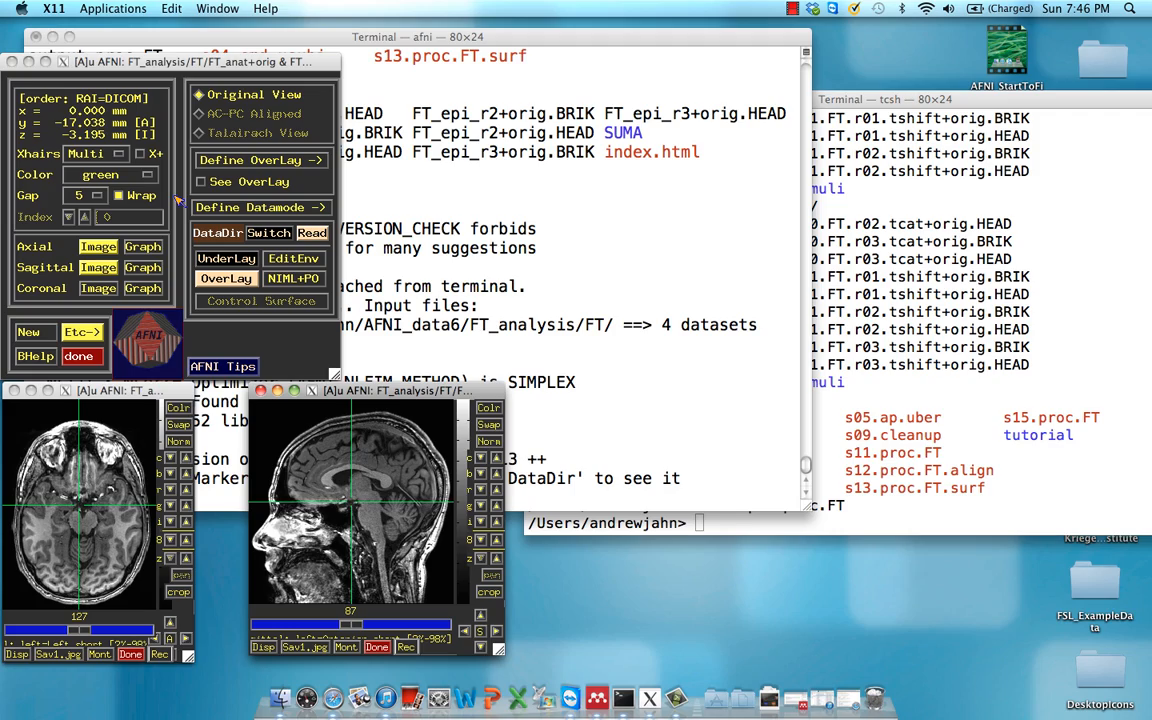
mouse_move(310, 476)
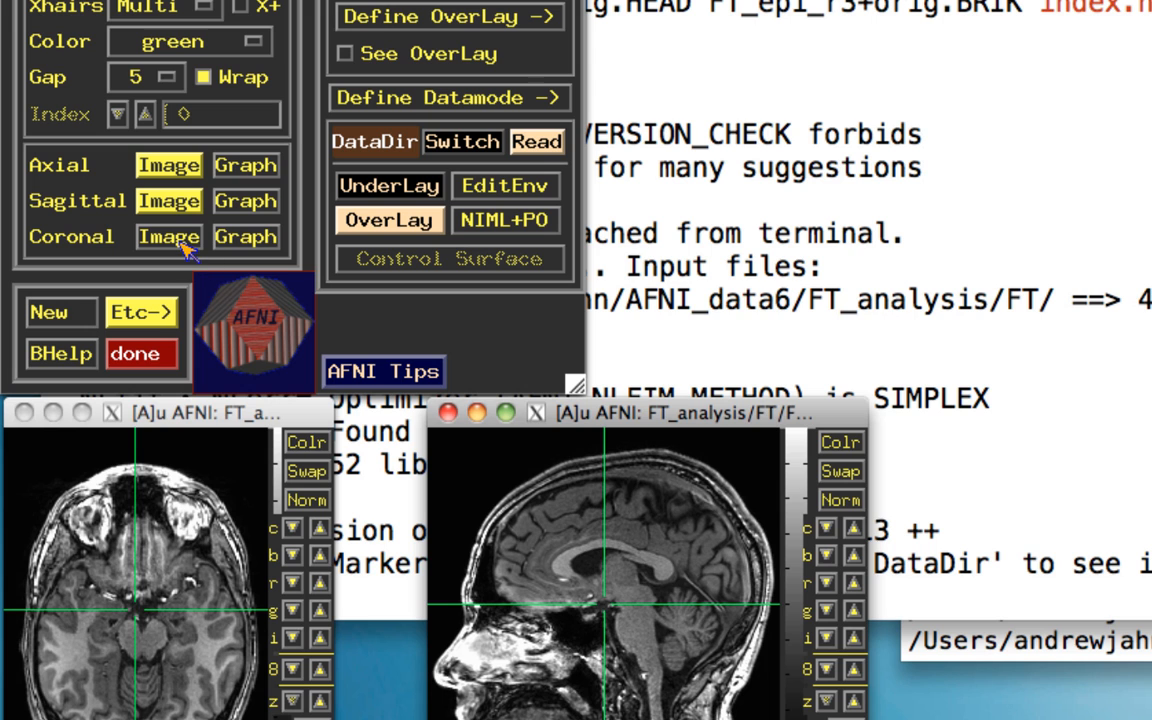
mouse_move(168, 236)
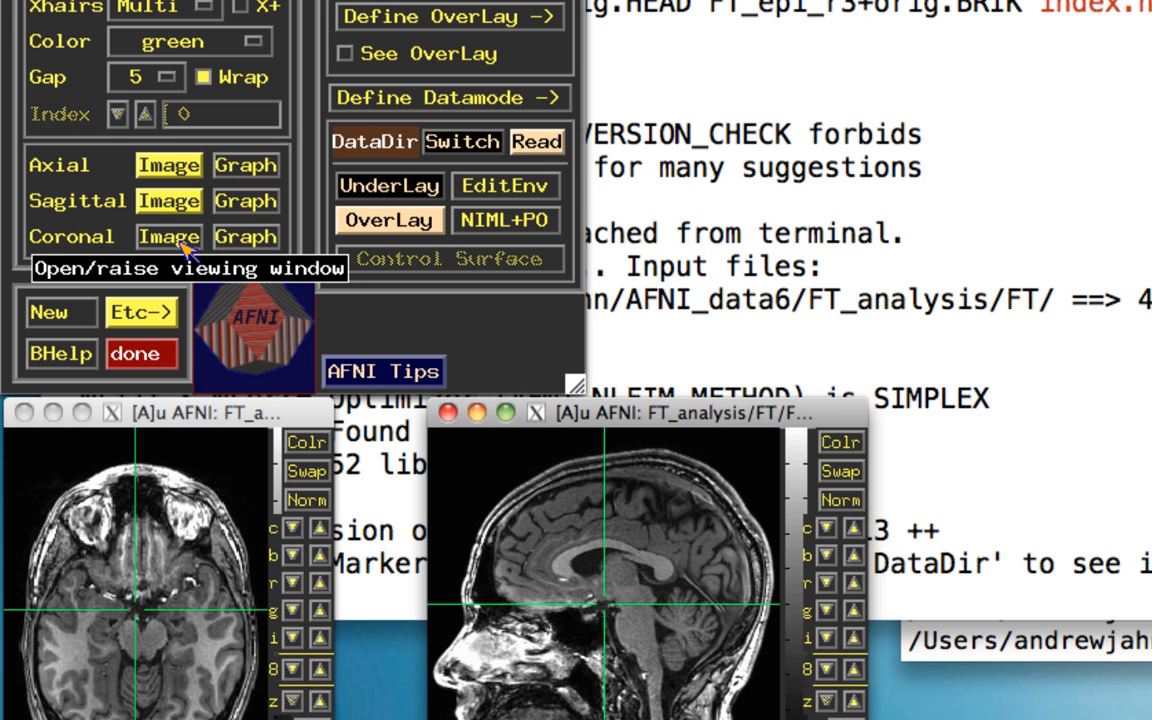
Show the coronal image window alongside the axial and sagittal views
left_click(168, 236)
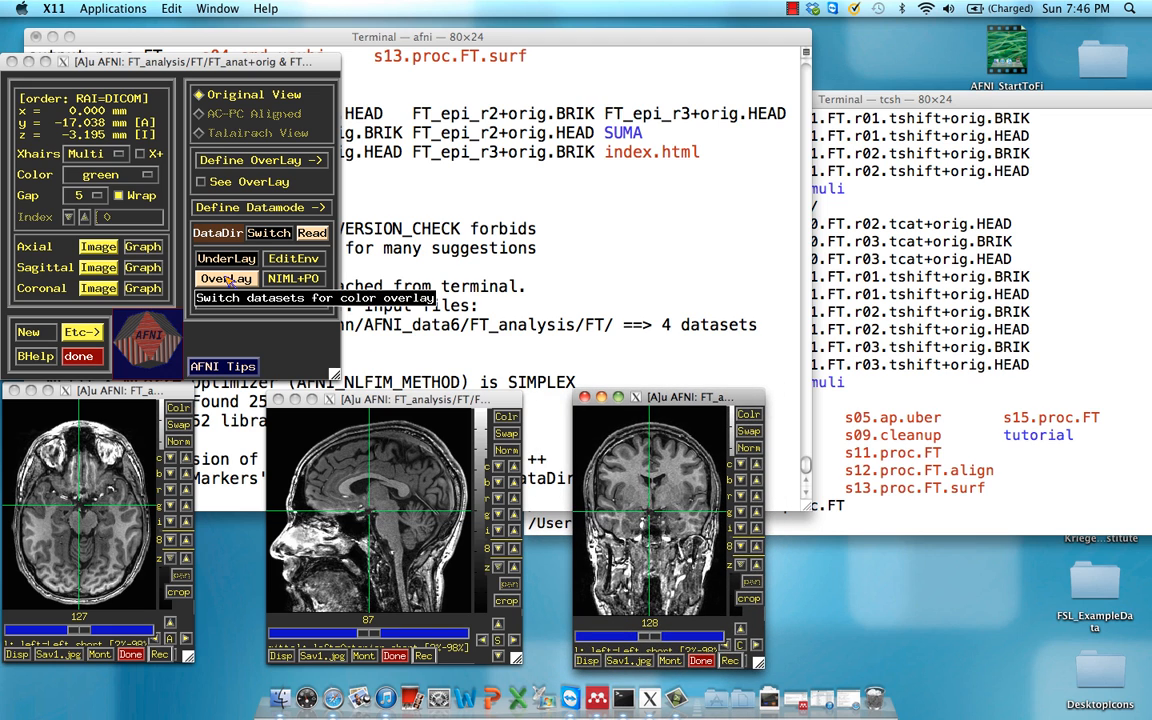
Set EPI run 1 as the colour overlay on the anatomical scan
left_click(226, 278)
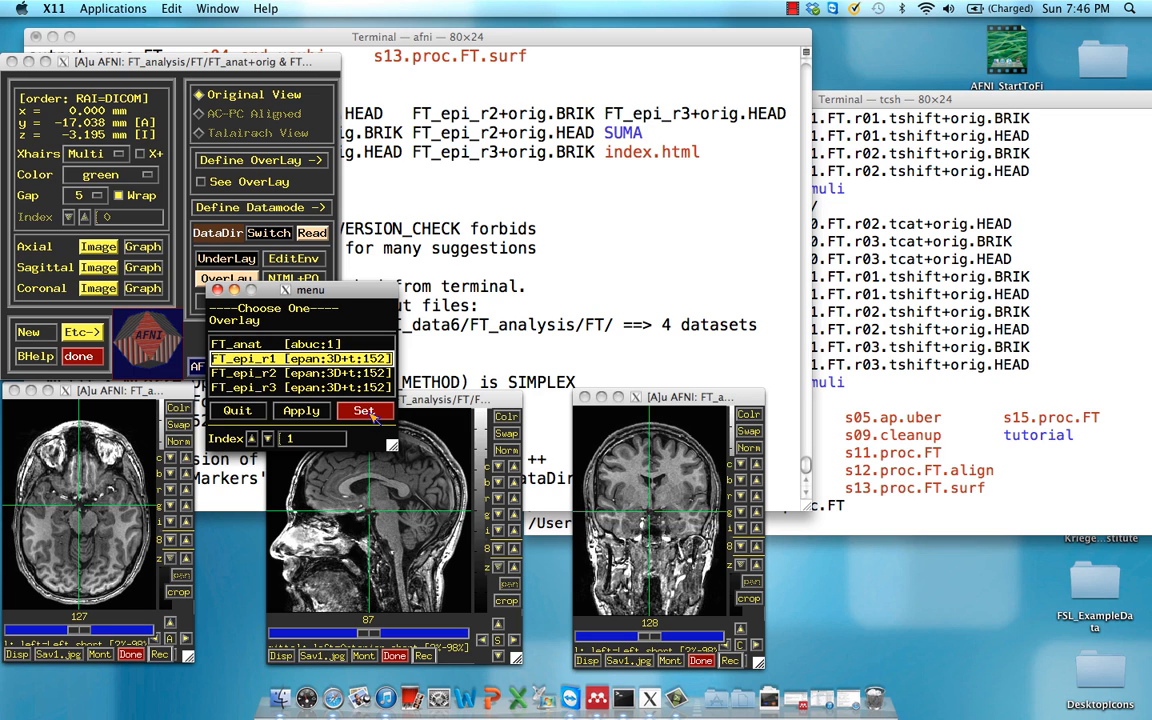
mouse_move(366, 412)
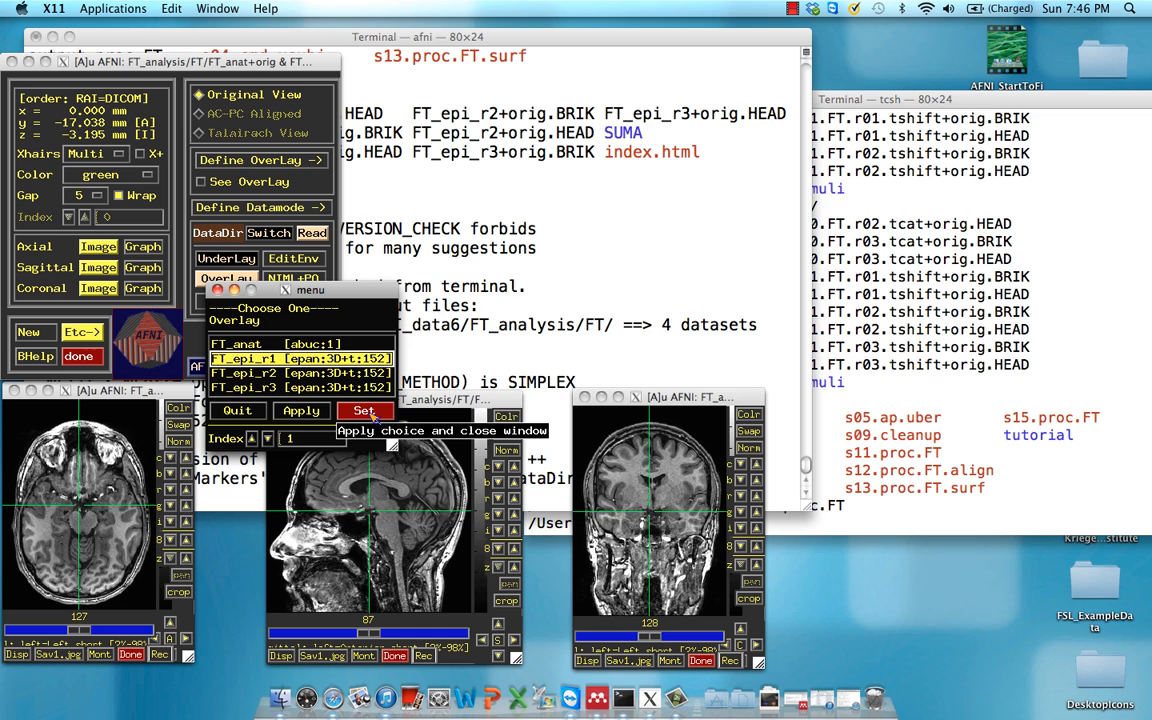
left_click(364, 410)
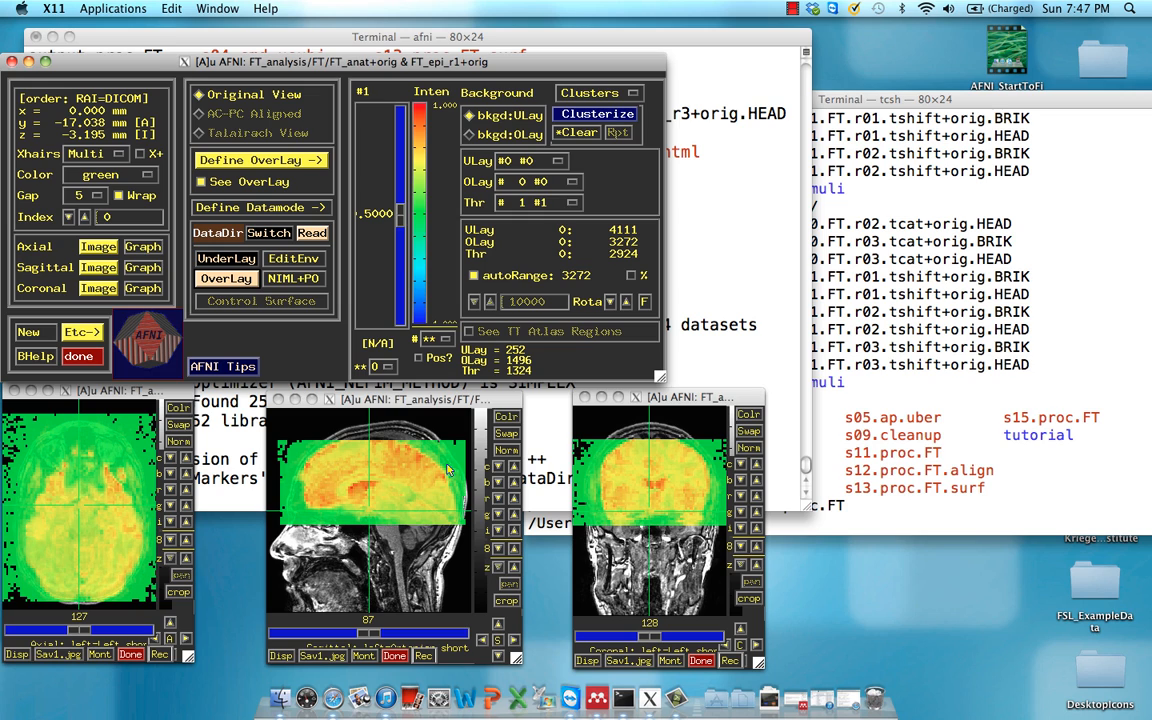
mouse_move(296, 488)
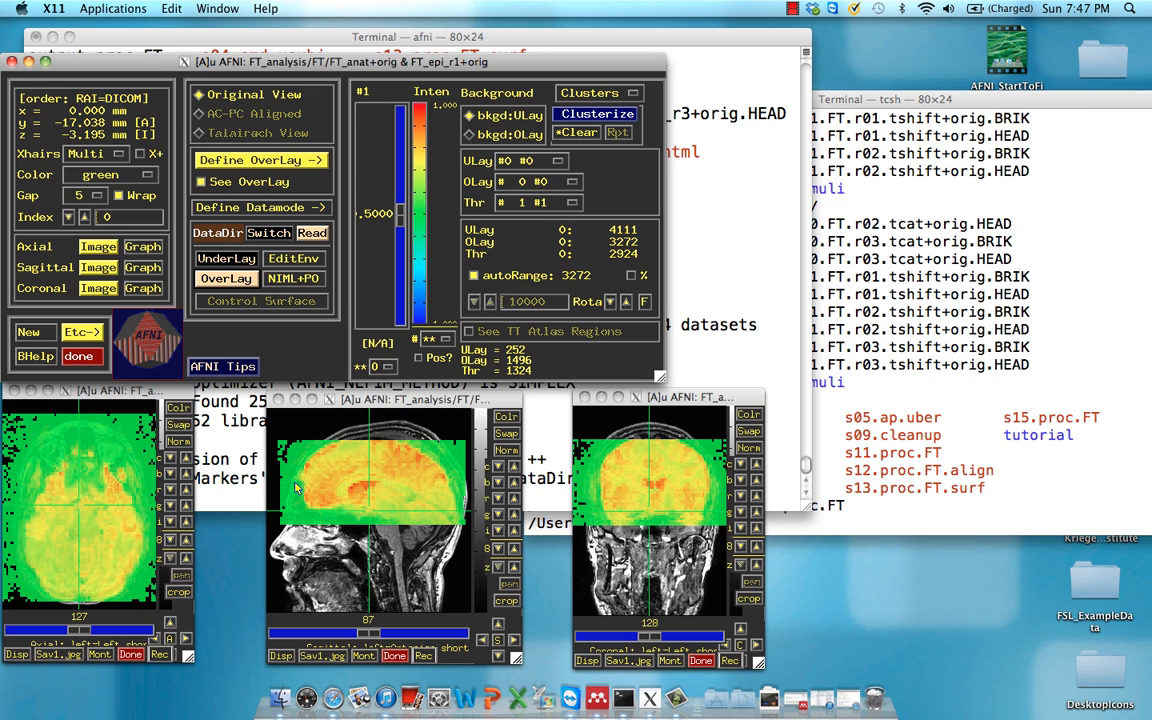
mouse_move(364, 478)
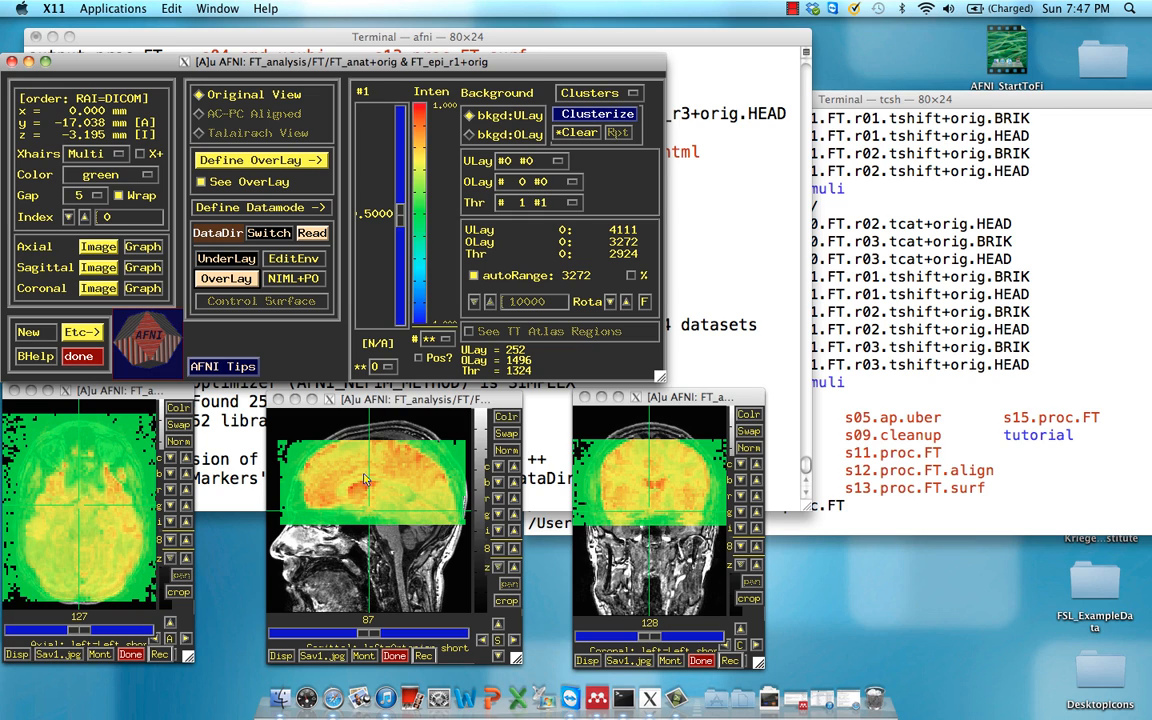
mouse_move(388, 492)
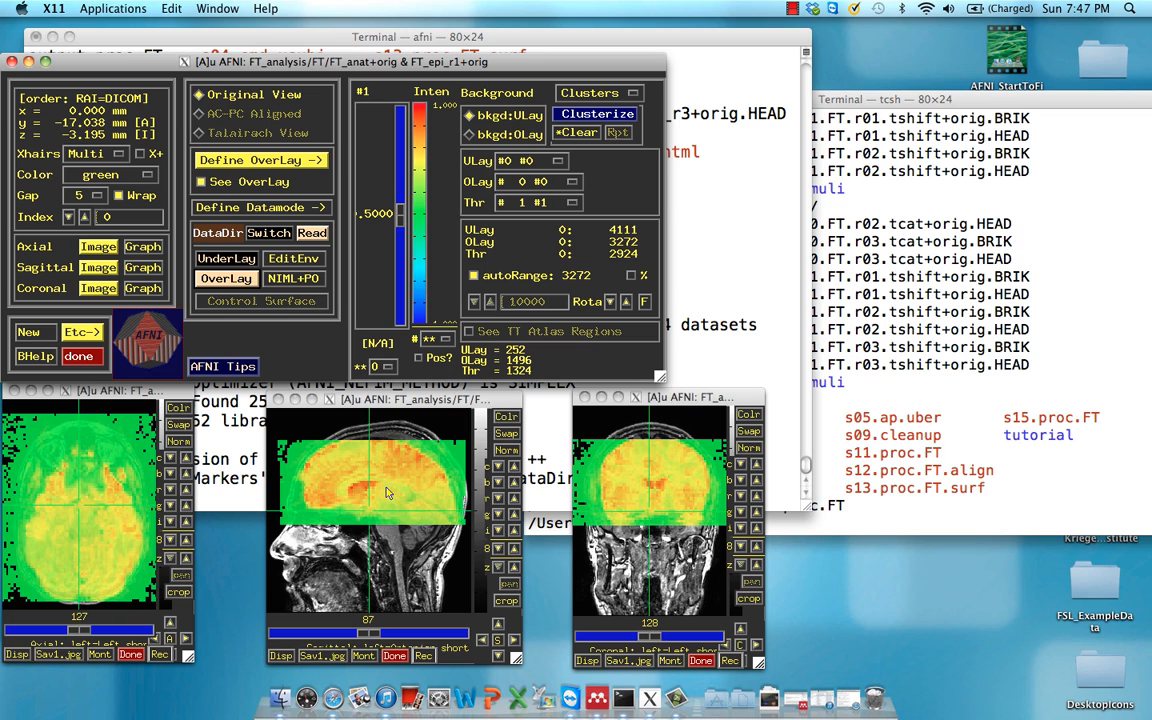
mouse_move(340, 508)
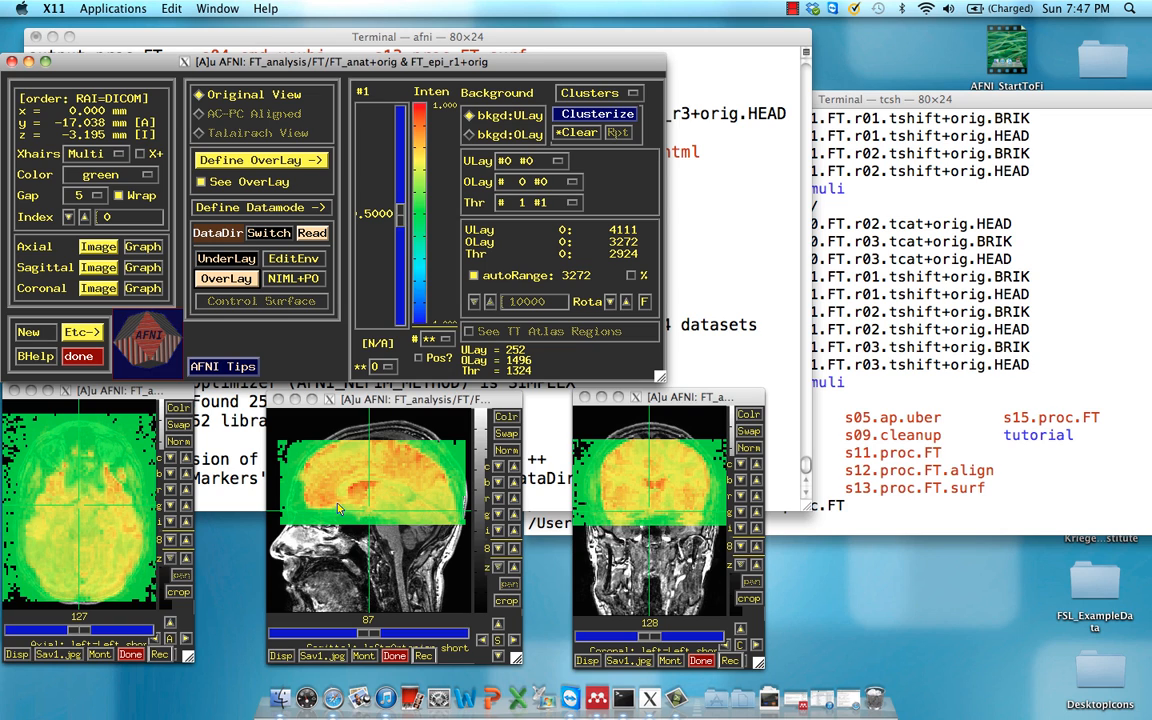
mouse_move(328, 494)
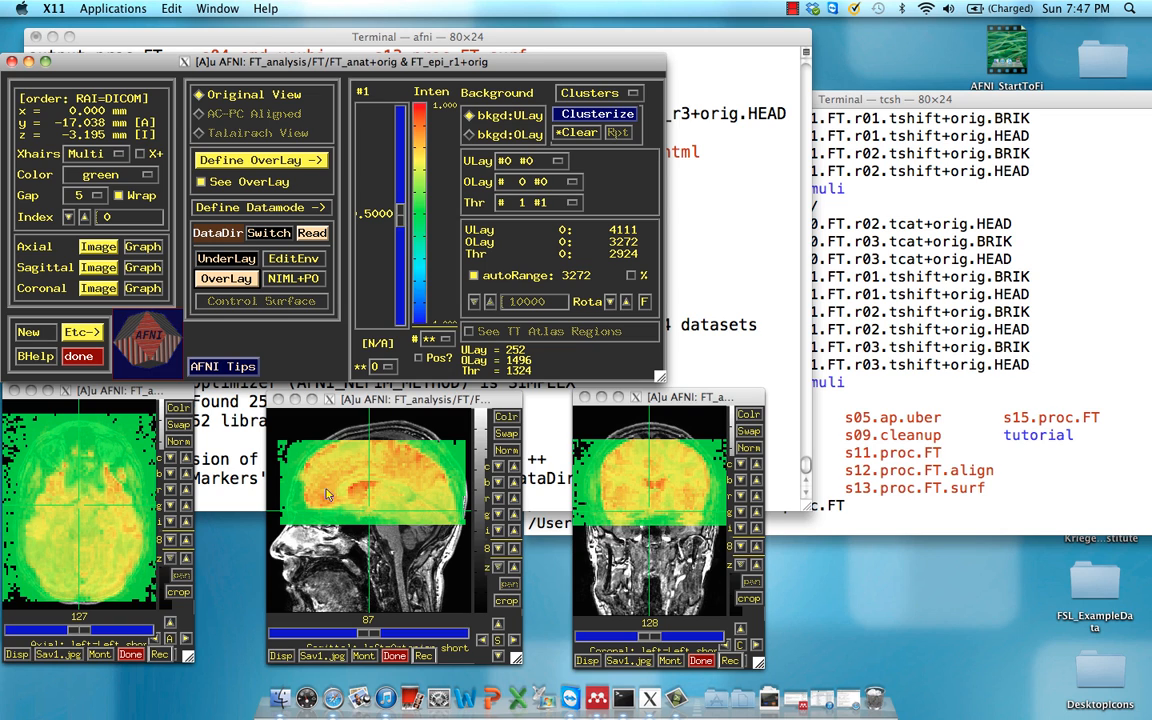
mouse_move(352, 468)
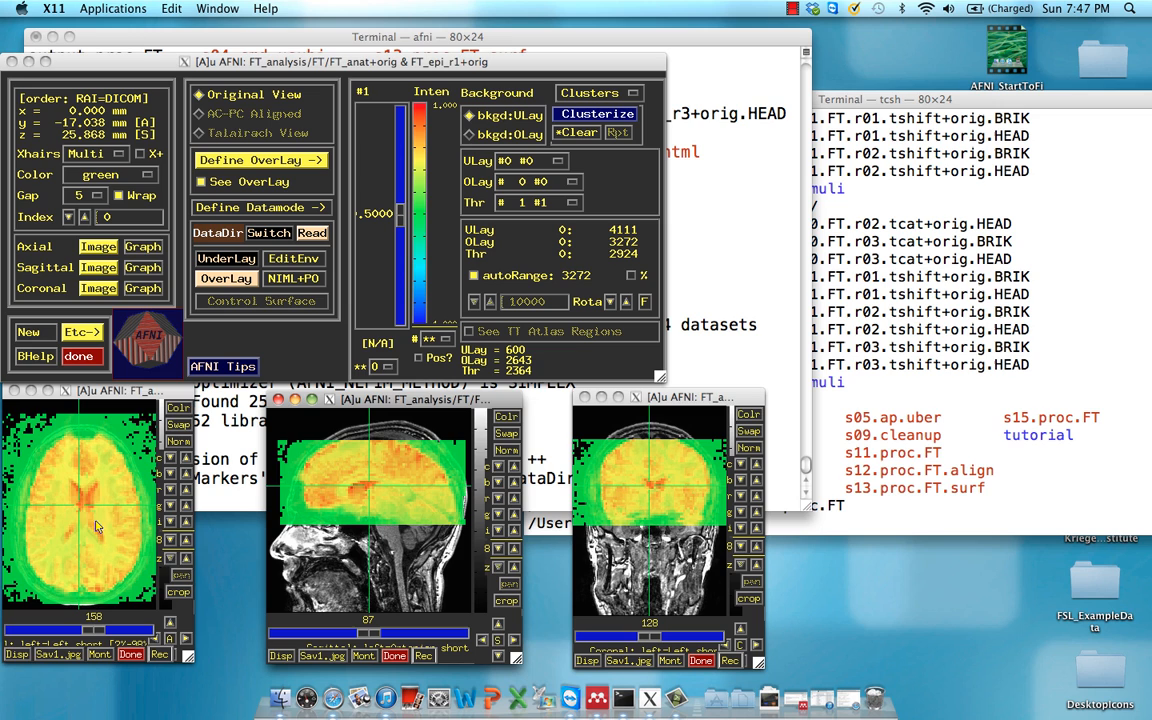
Move the crosshairs in the axial slice to a new voxel near x = -4.0, y = -56.7, z = 27.3
left_click(96, 528)
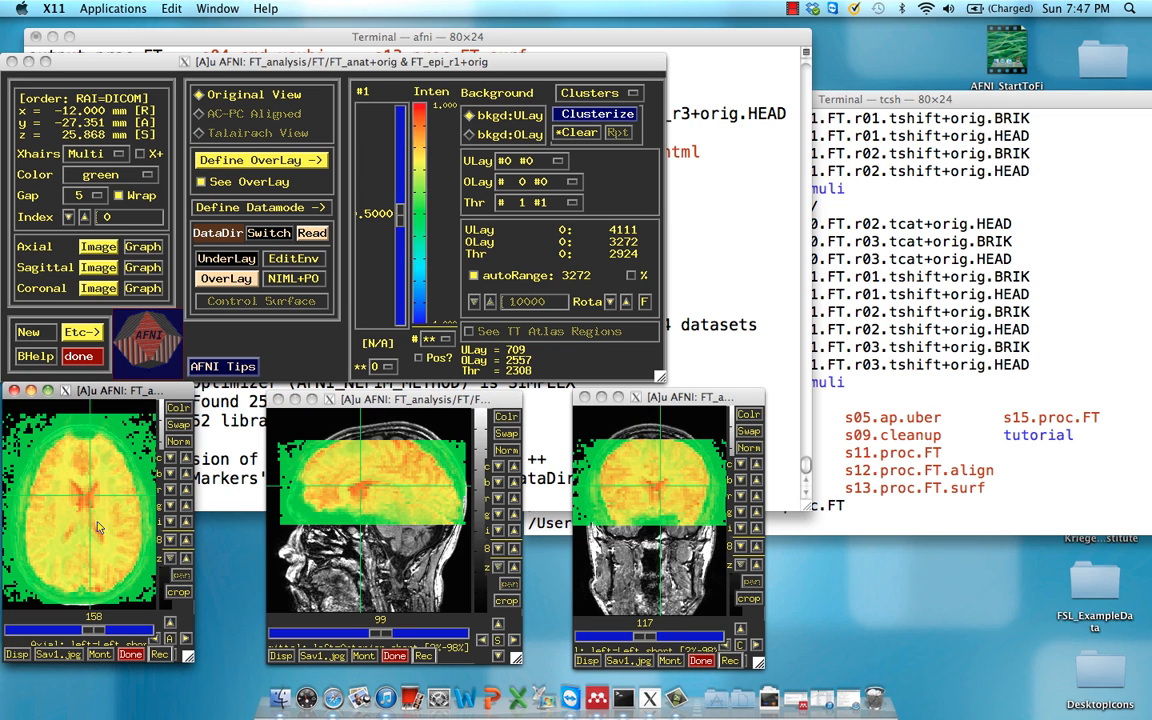
left_click(70, 538)
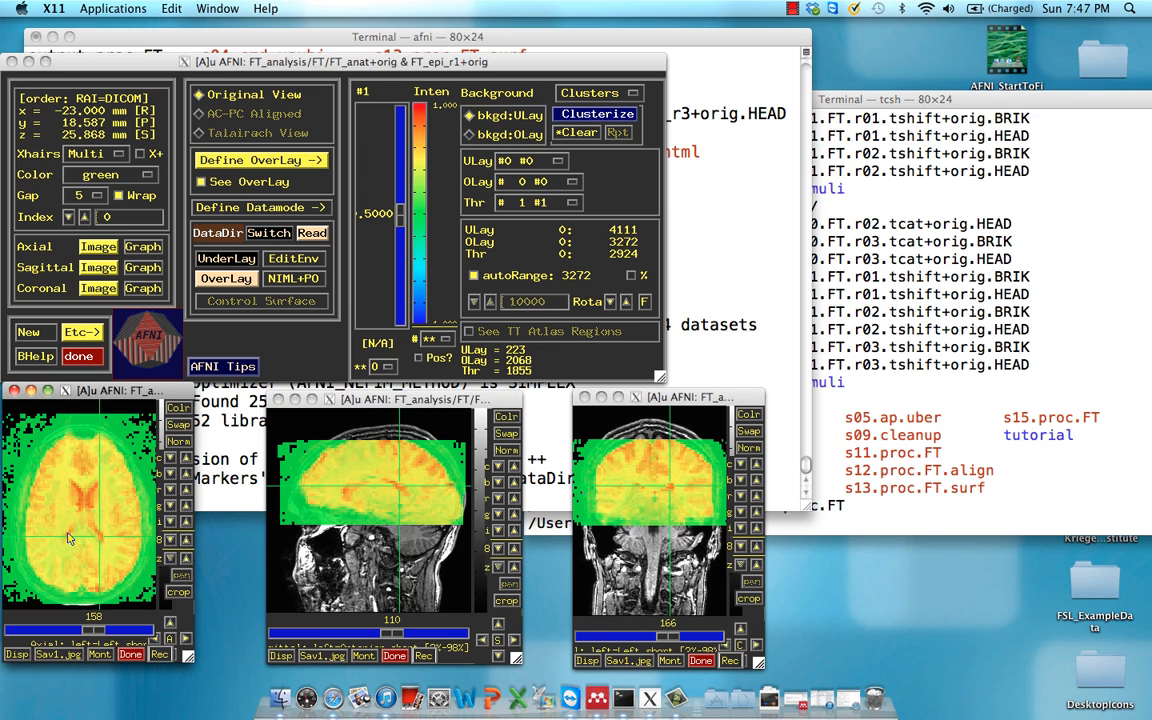
left_click(70, 490)
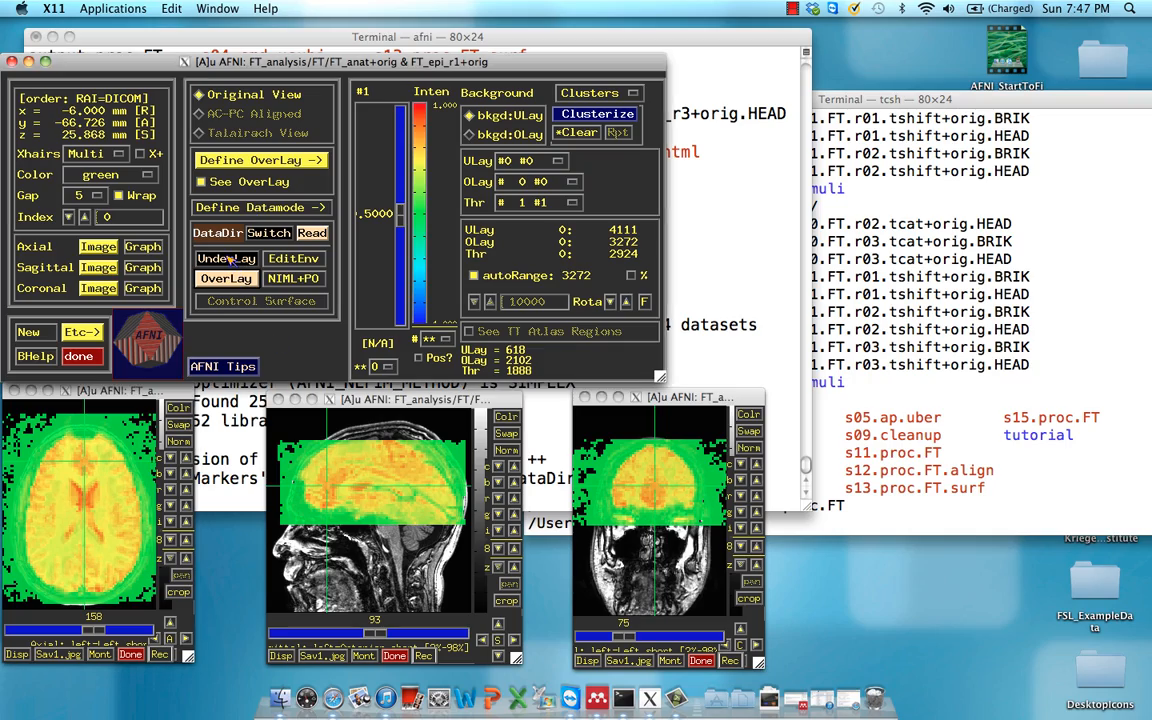
Make FT_epi_r1+orig the underlay and bring up the voxel time-course graph
left_click(226, 258)
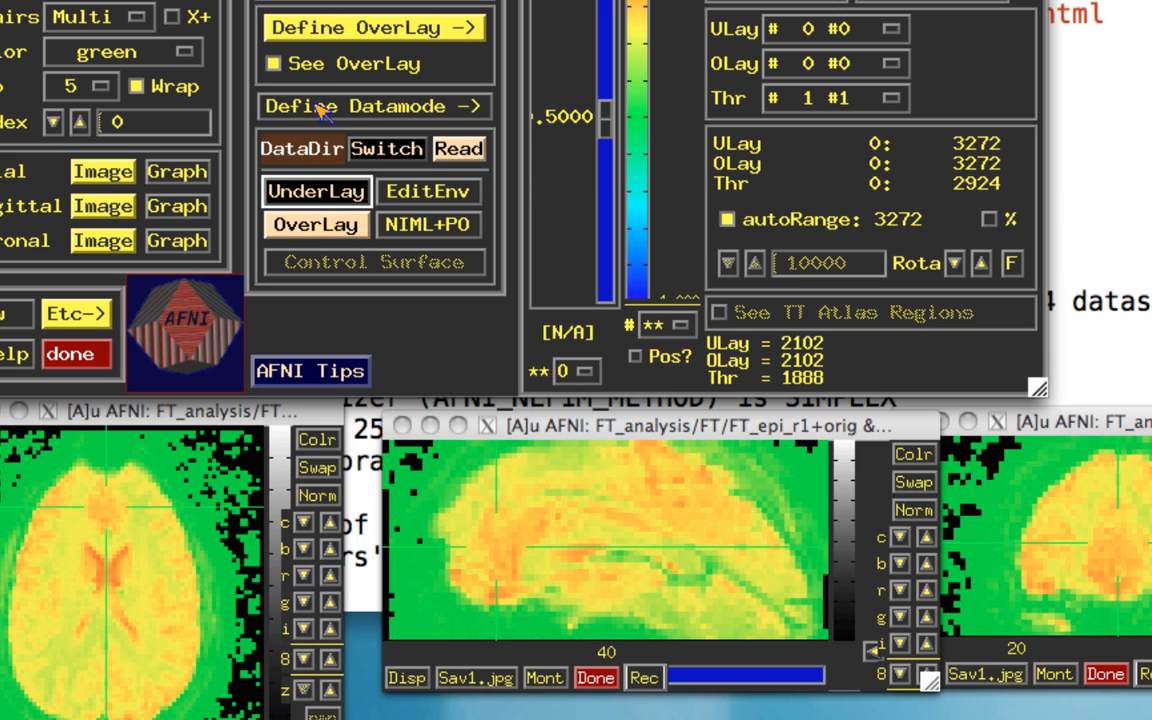
left_click(272, 62)
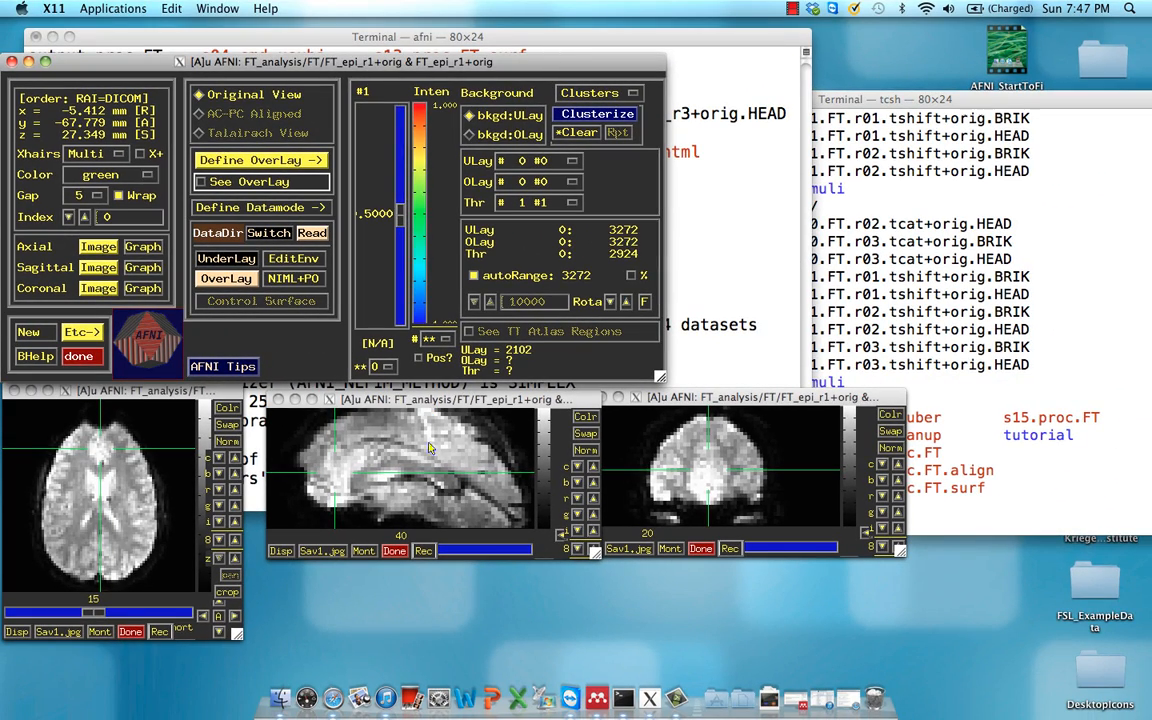
left_click(356, 460)
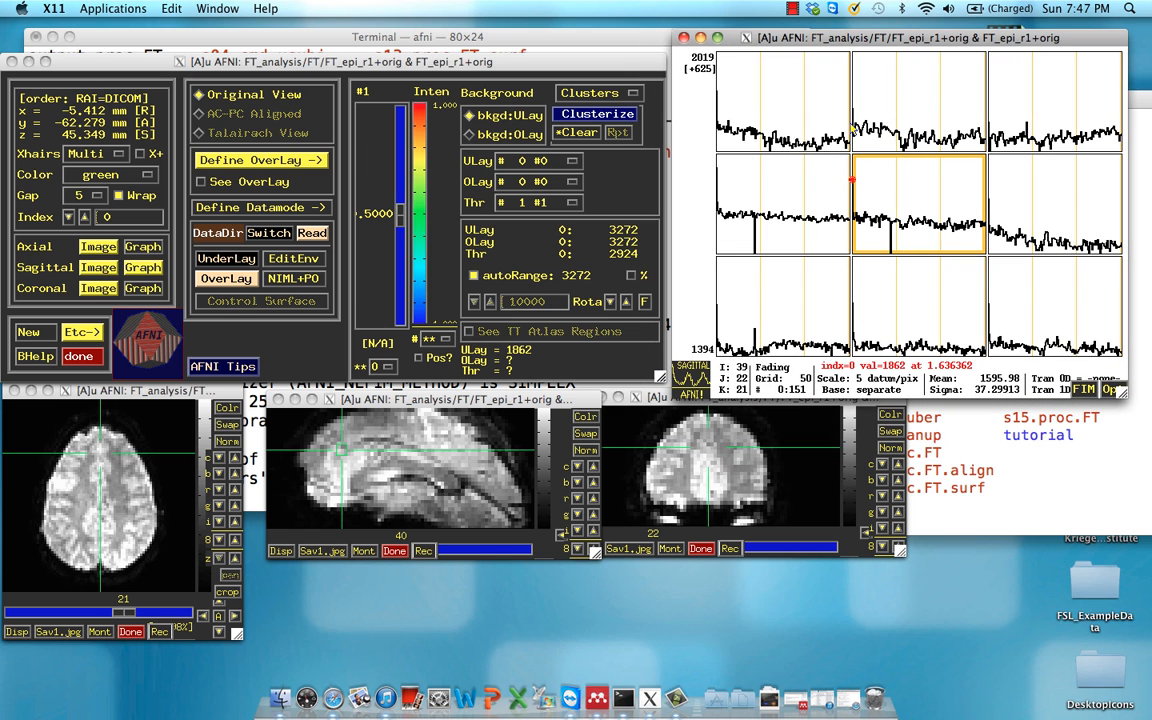
mouse_move(878, 212)
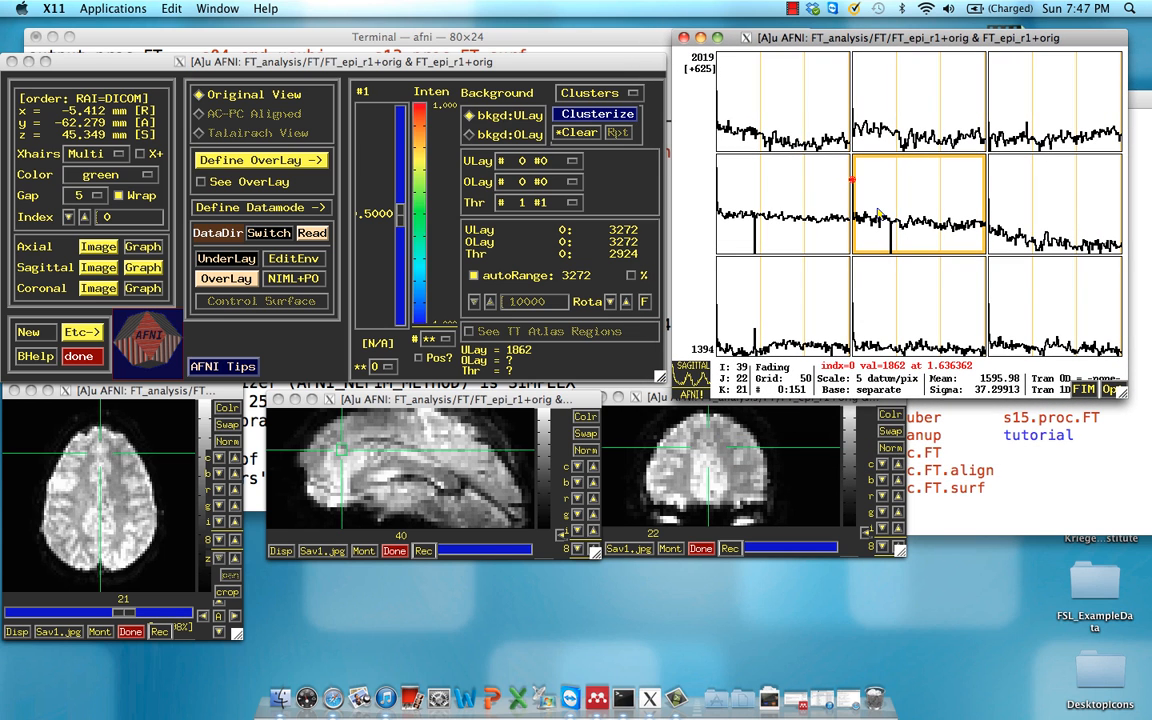
mouse_move(340, 456)
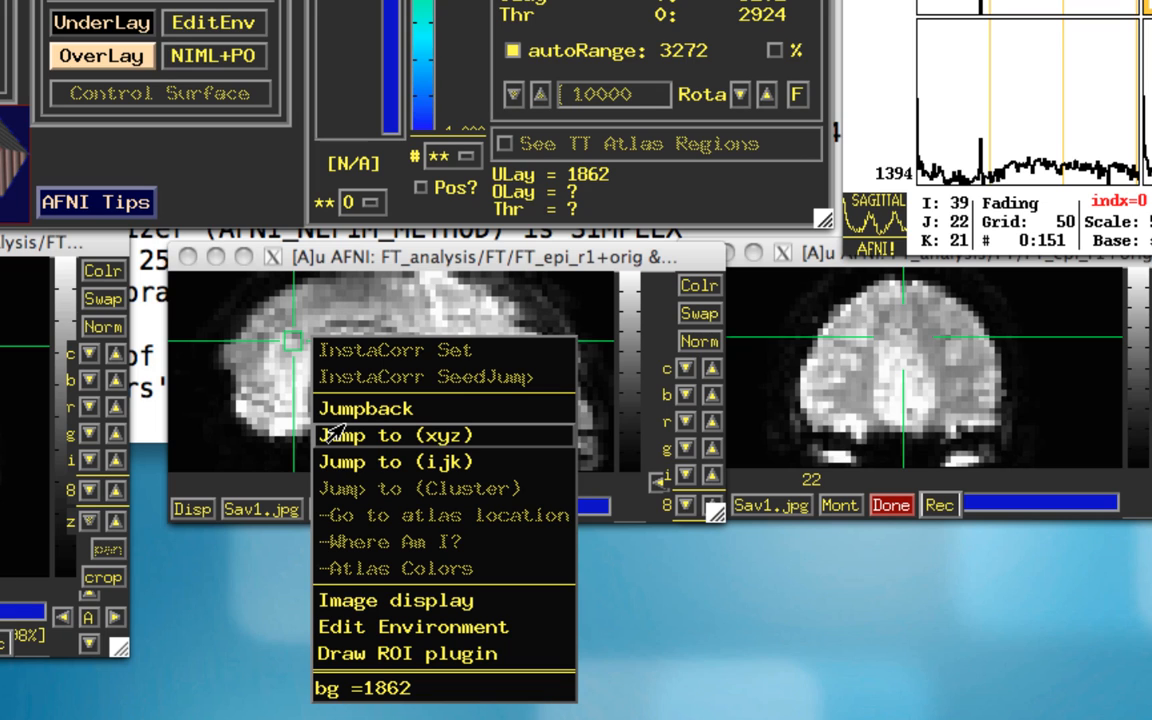
Jump the crosshairs to coordinates 19.3 78 -5.7 via Jump to (xyz)
left_click(396, 436)
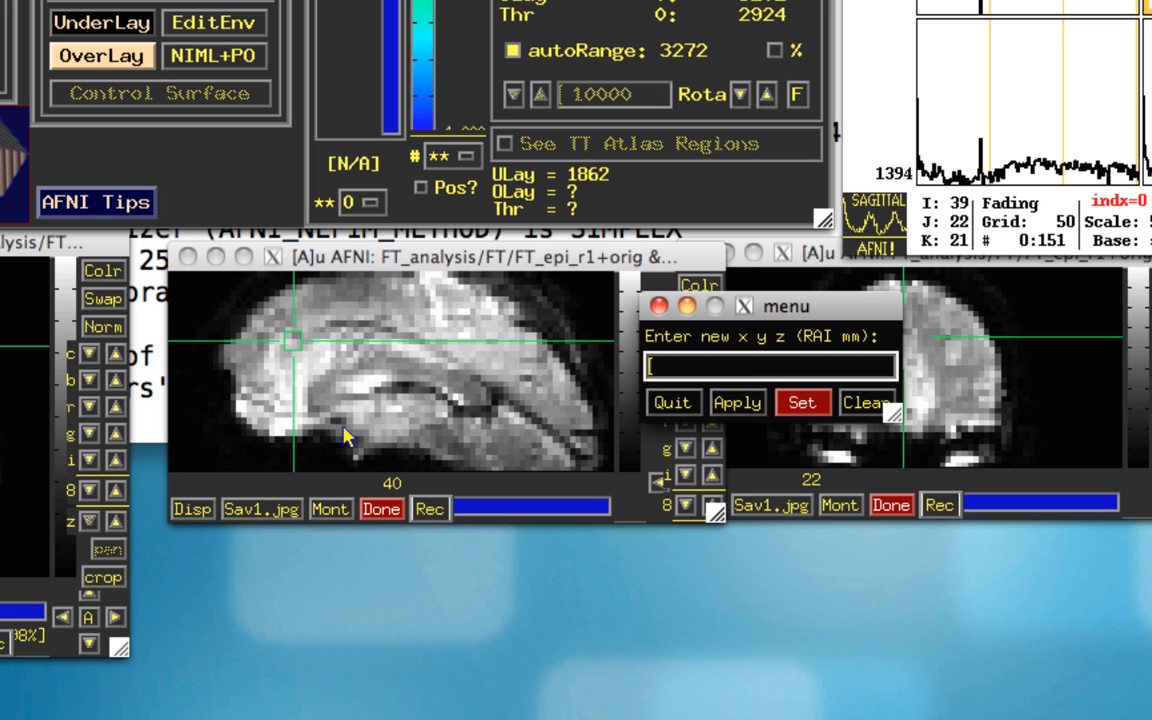
type("19")
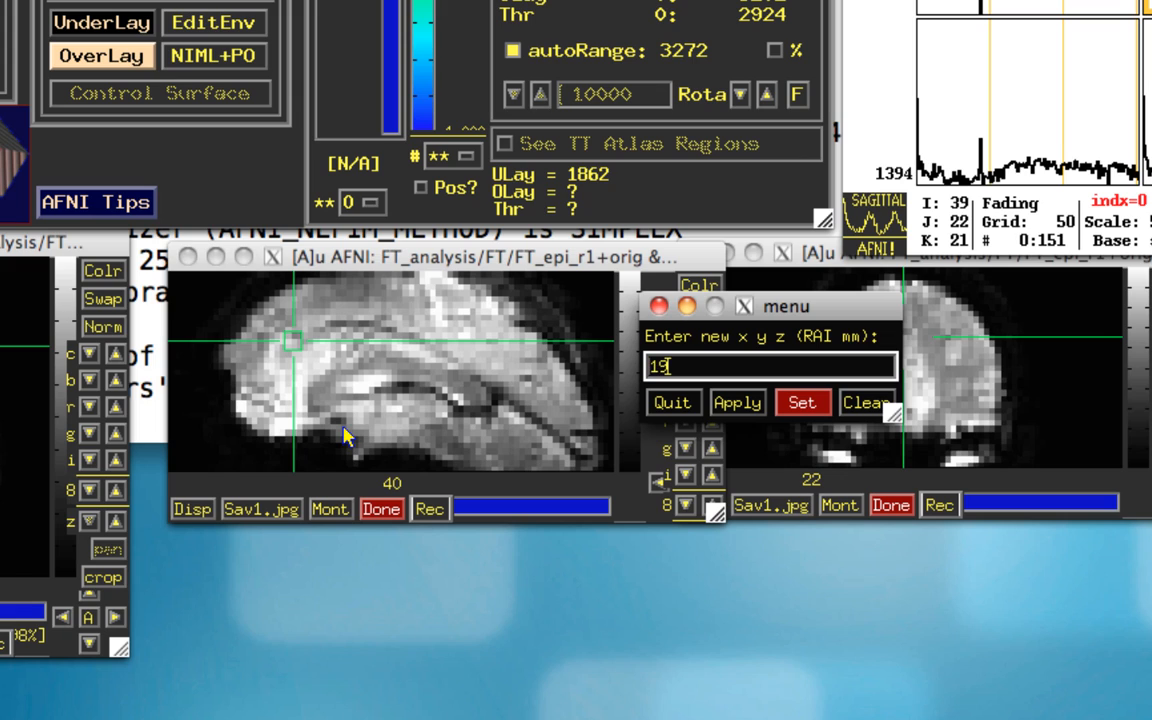
type(".3")
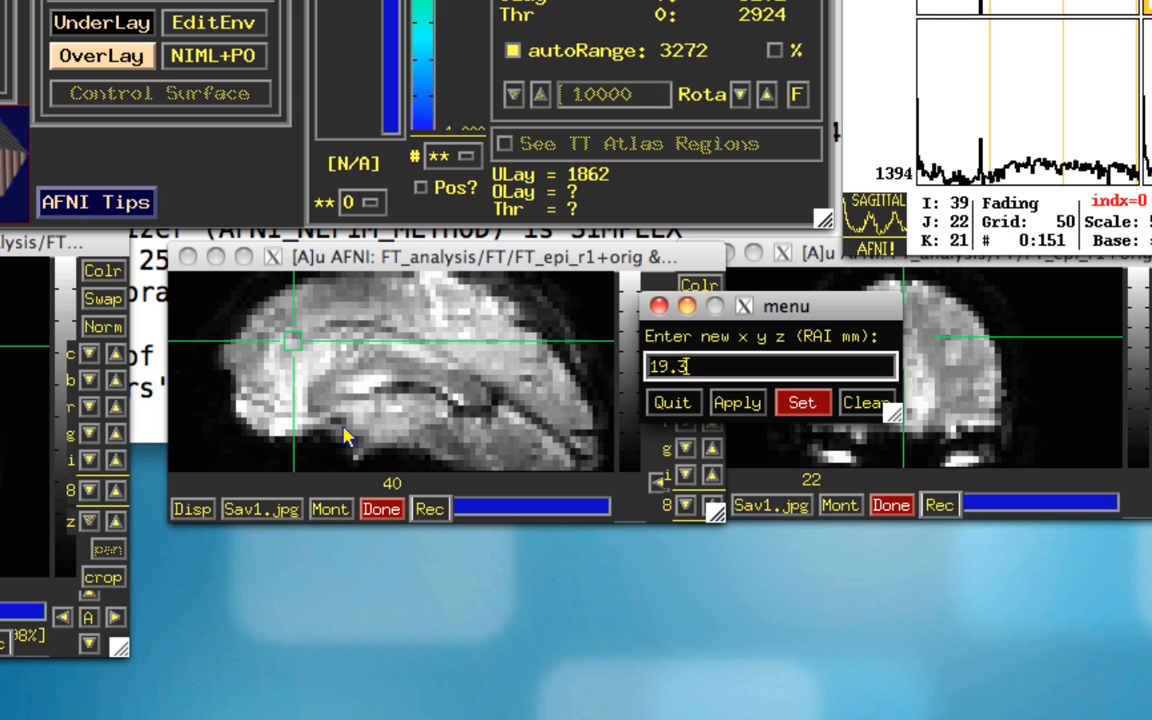
type("78")
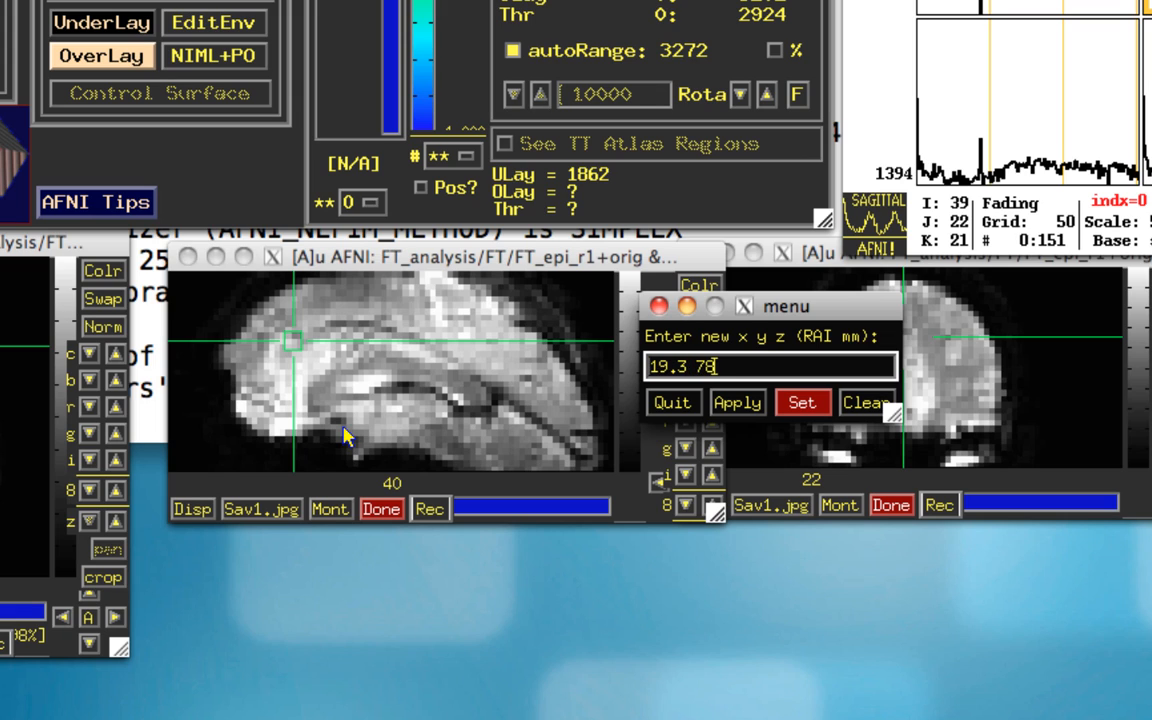
type("-5.7")
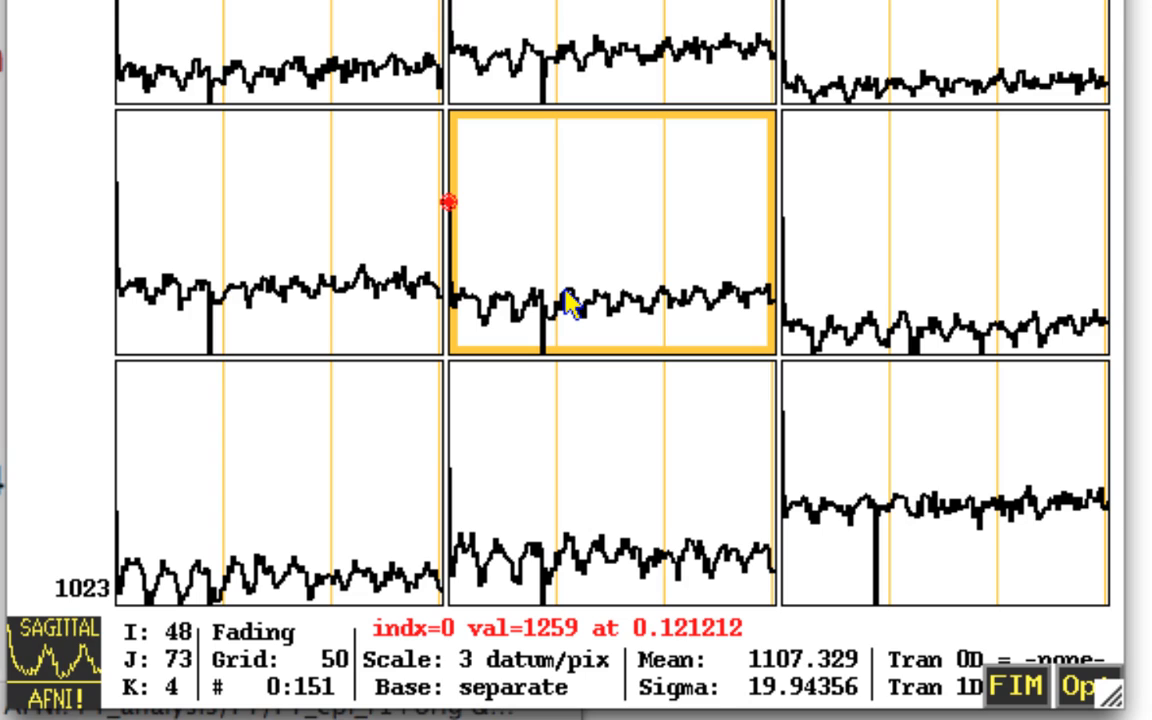
mouse_move(558, 284)
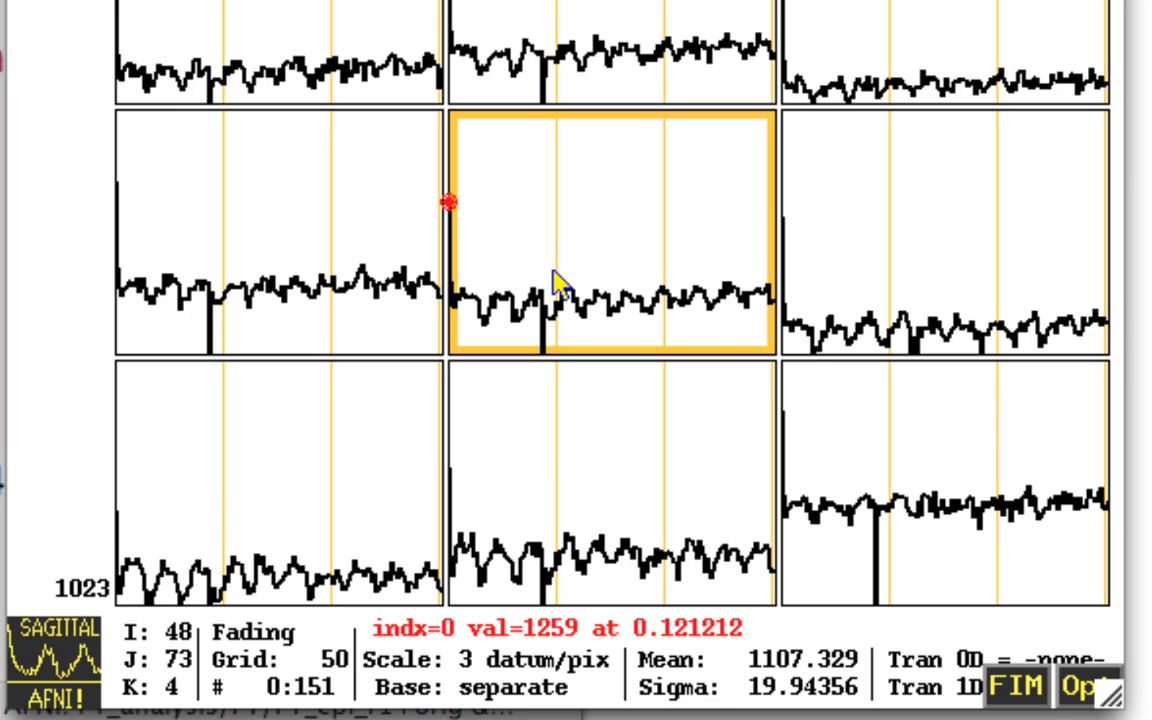
mouse_move(672, 320)
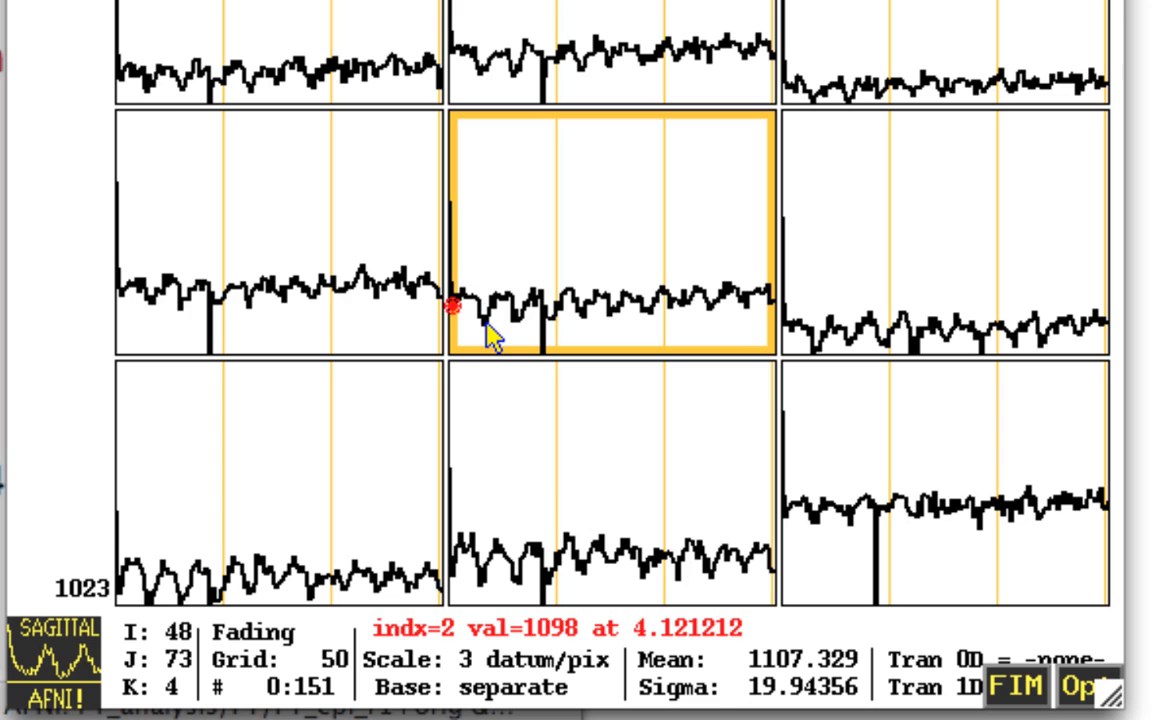
mouse_move(562, 652)
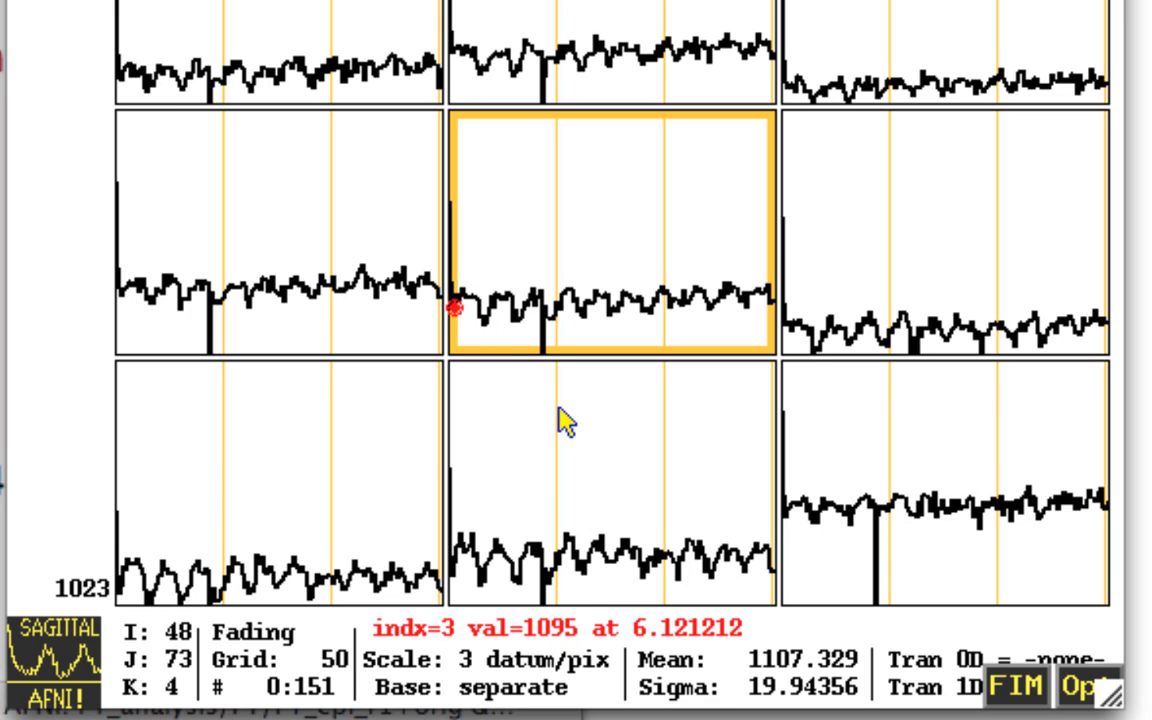
Step the graph through early time indices 2 and 0, then inspect the dip at index 36
left_click(480, 316)
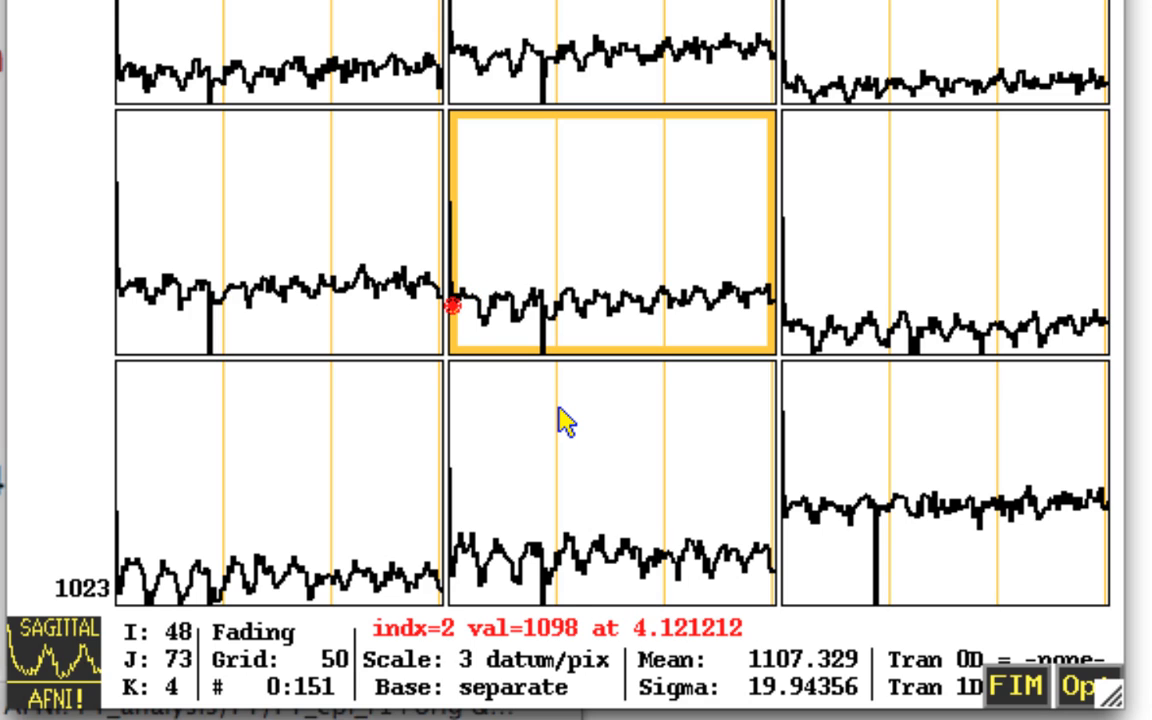
left_click(448, 202)
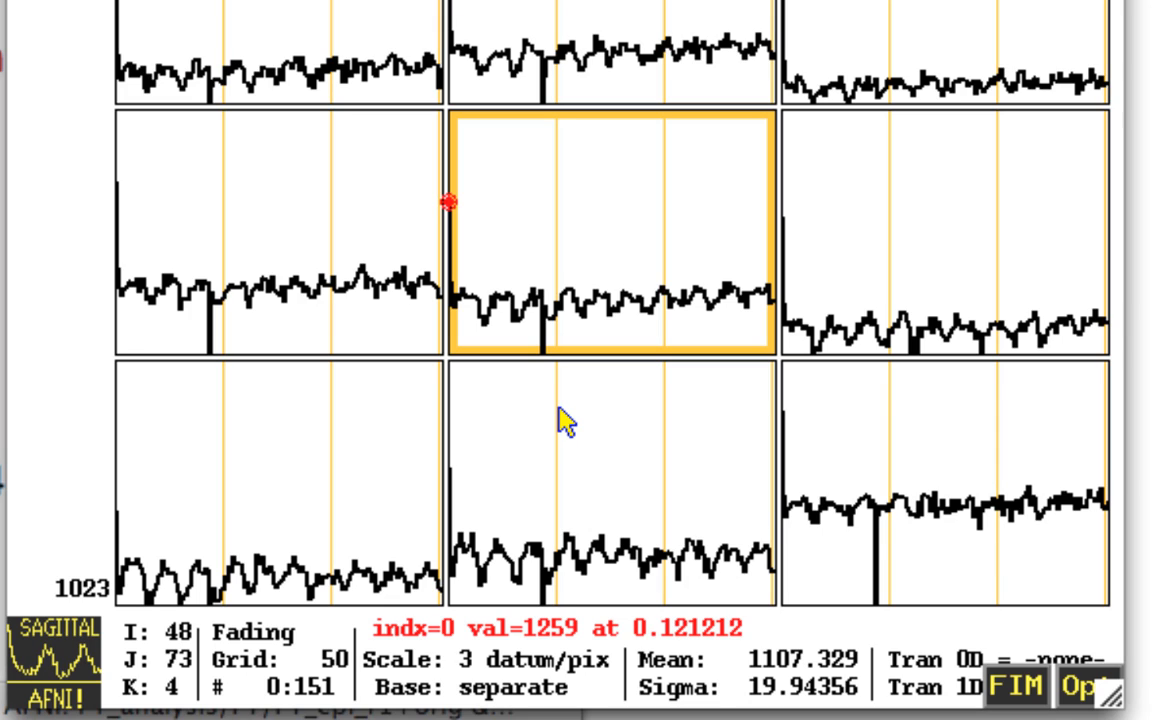
mouse_move(558, 308)
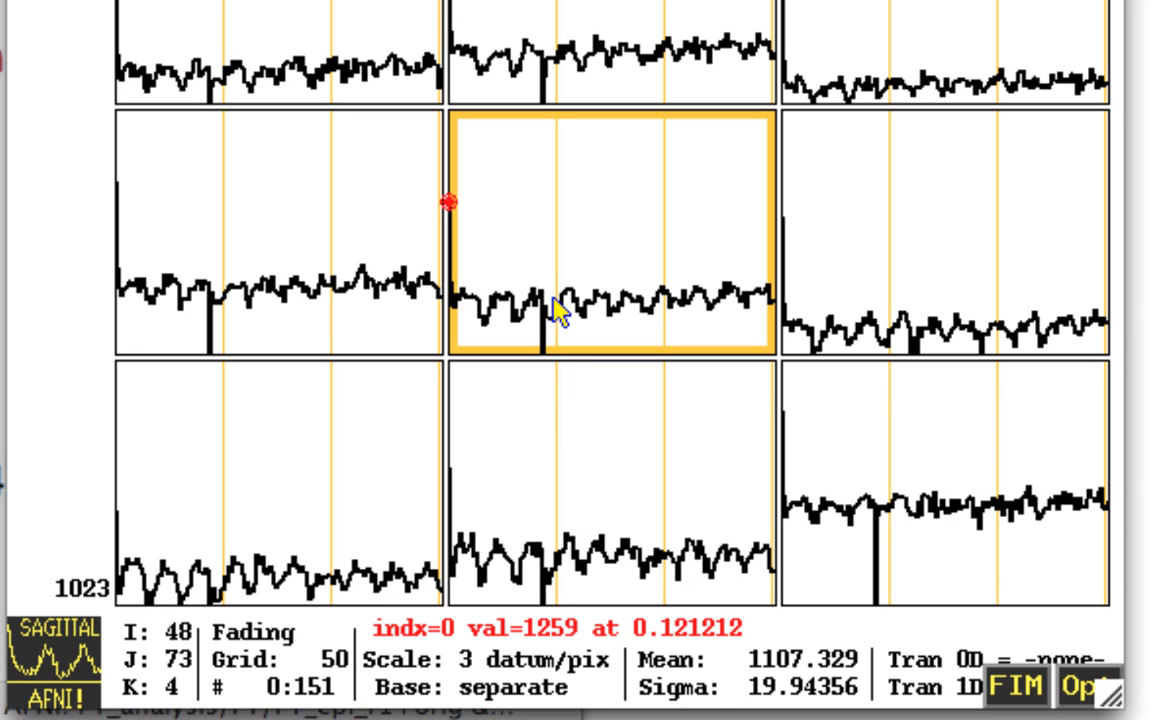
left_click(528, 304)
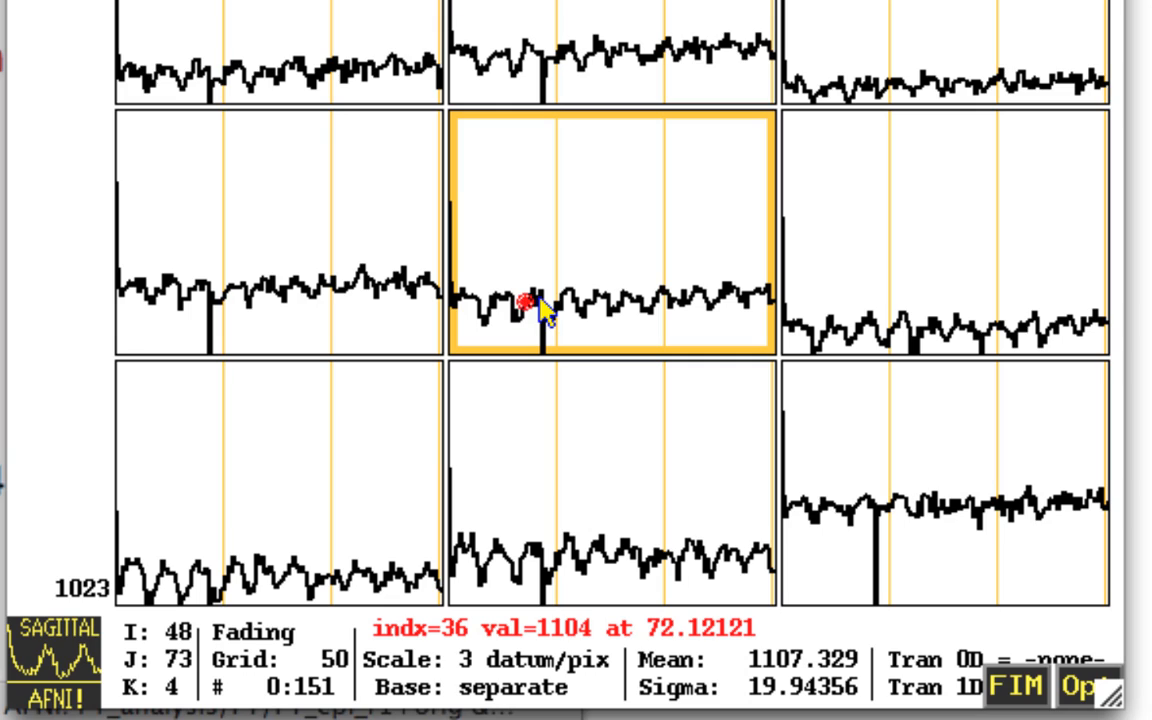
mouse_move(592, 276)
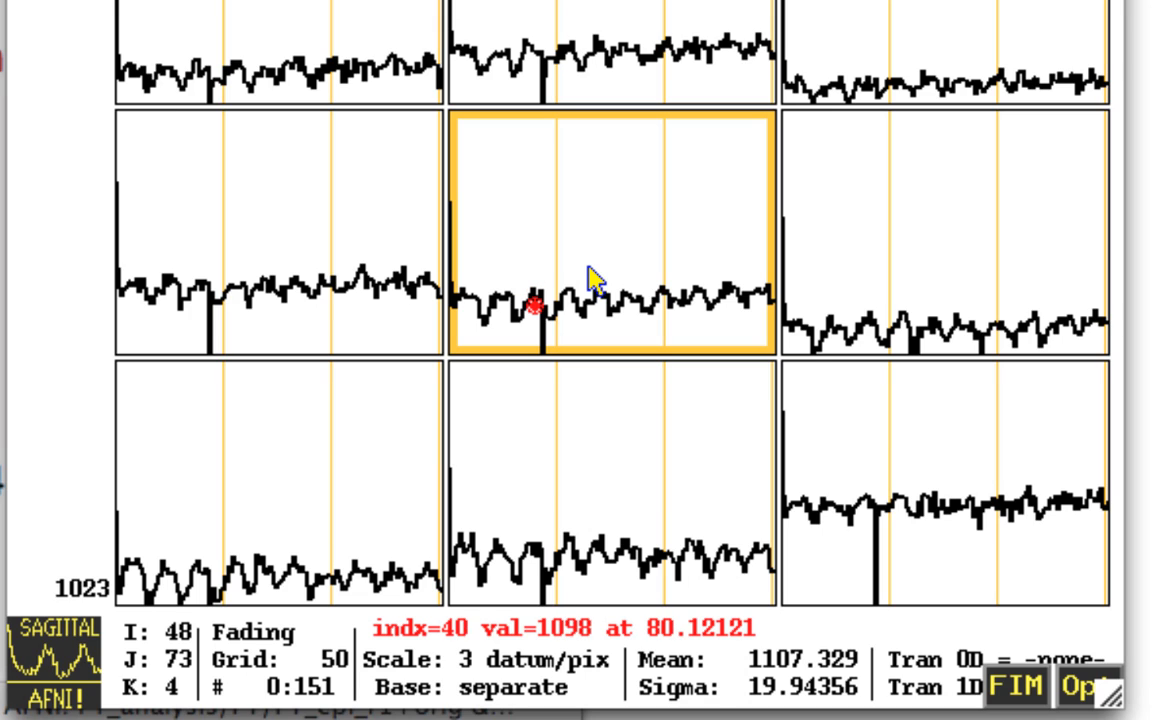
mouse_move(556, 344)
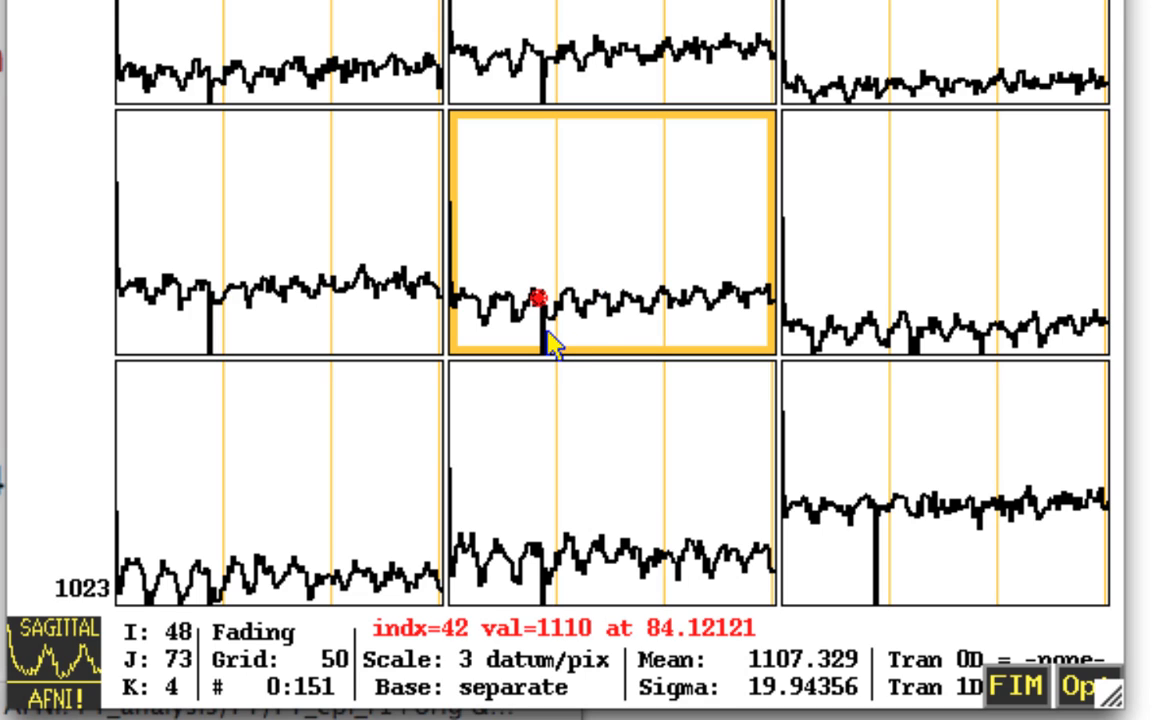
mouse_move(600, 162)
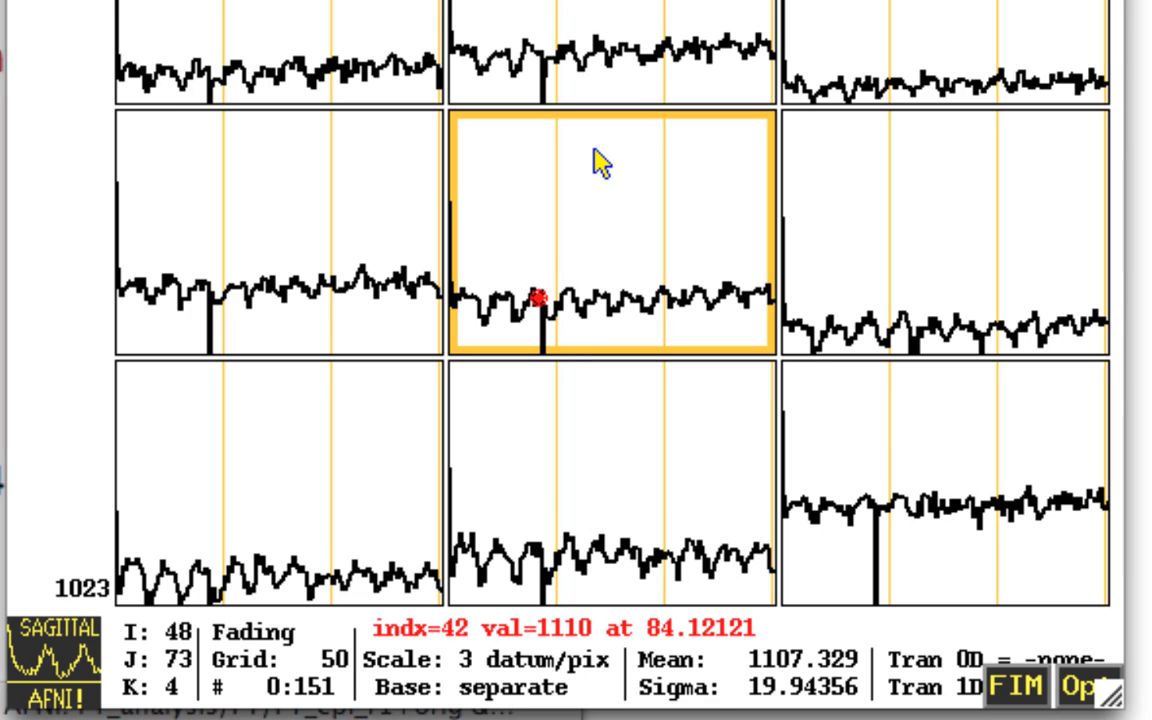